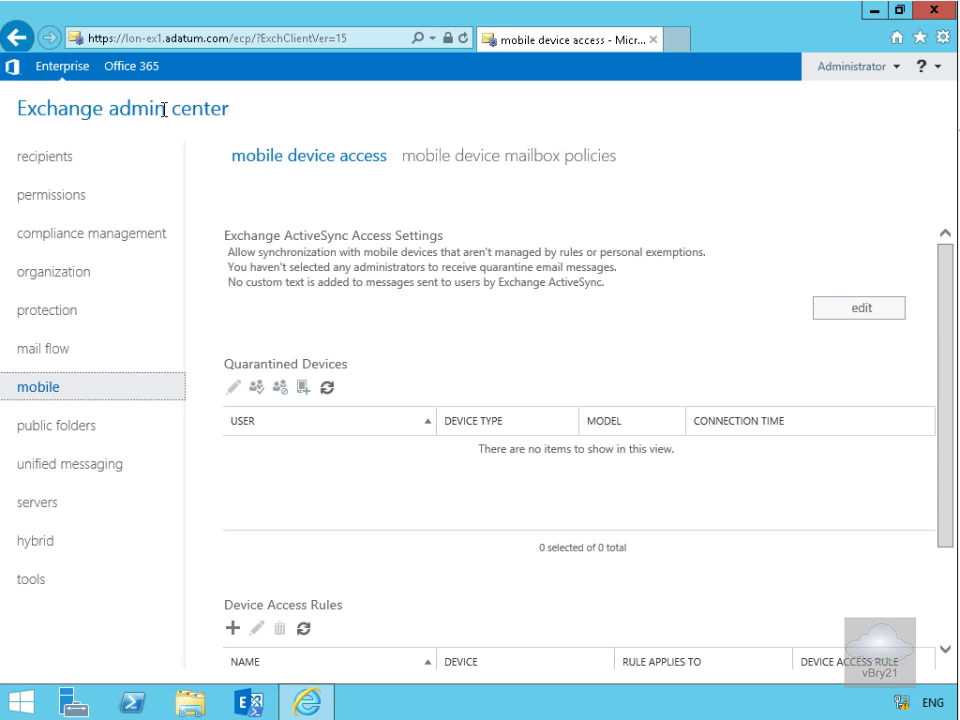
mouse_move(112, 388)
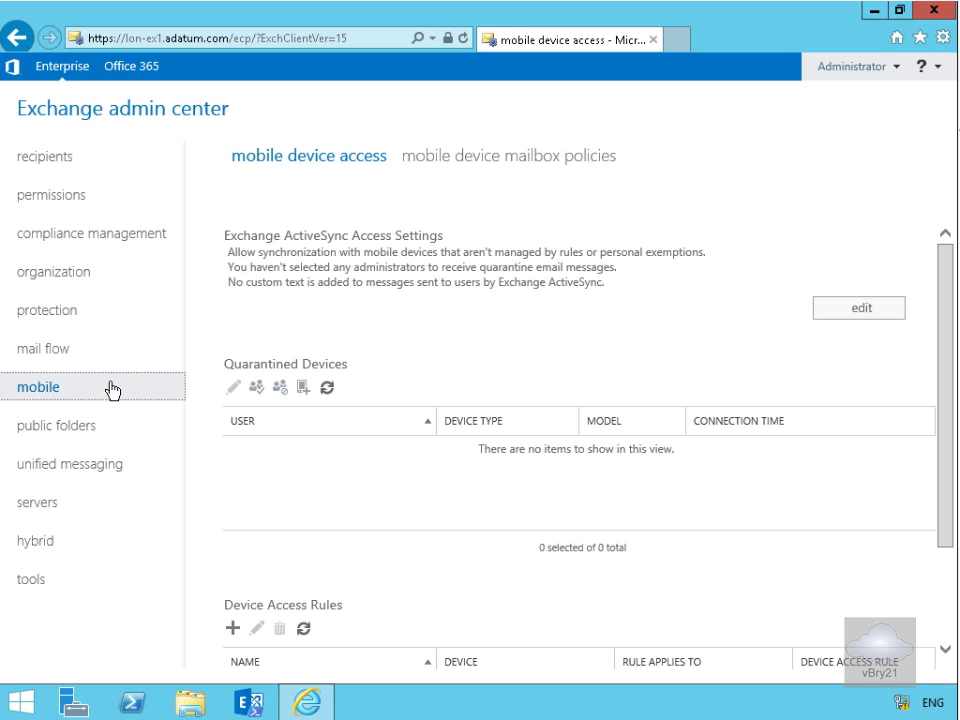
mouse_move(296, 180)
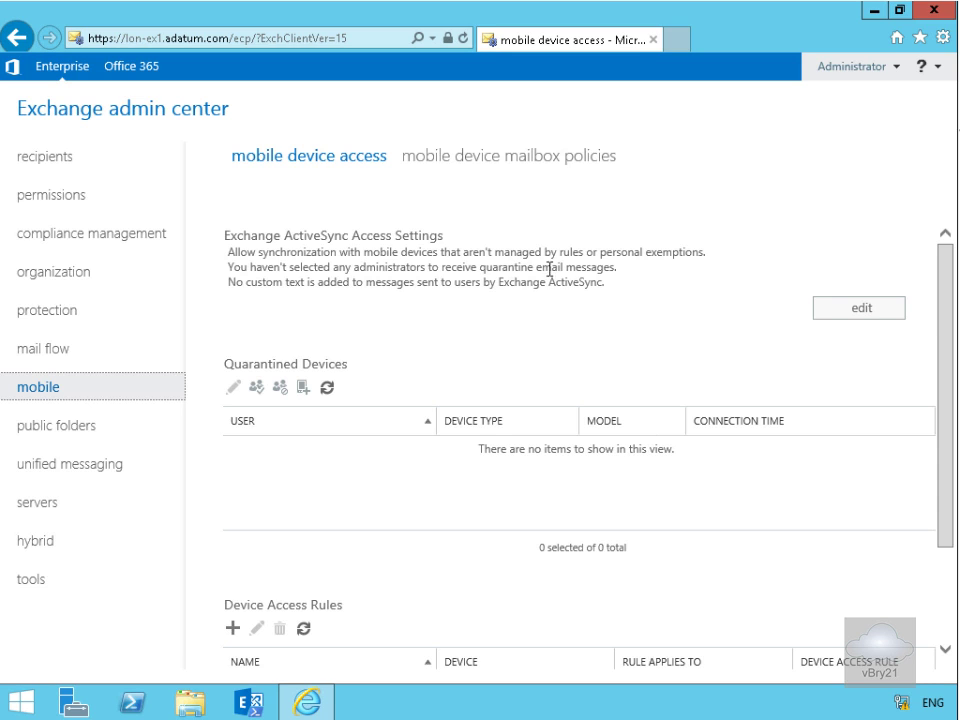
mouse_move(336, 300)
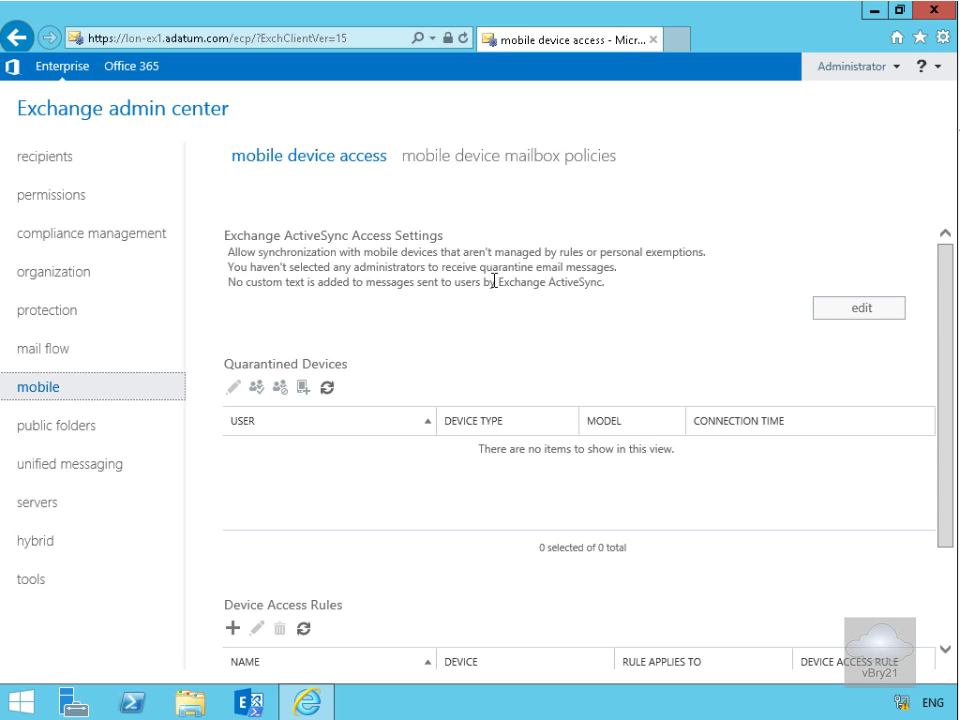
mouse_move(588, 292)
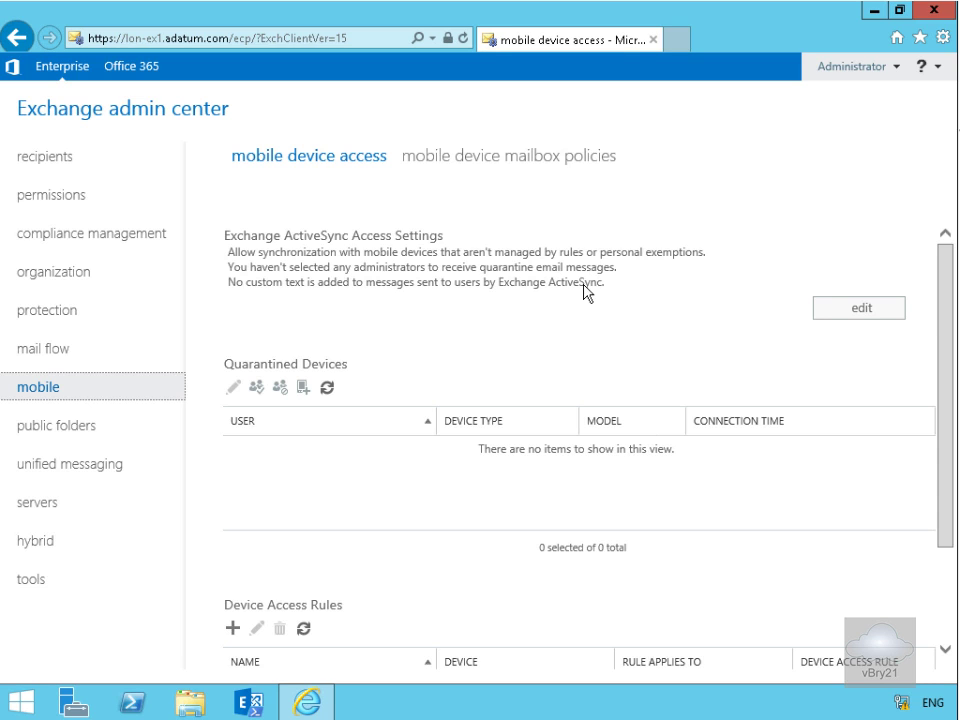
mouse_move(484, 304)
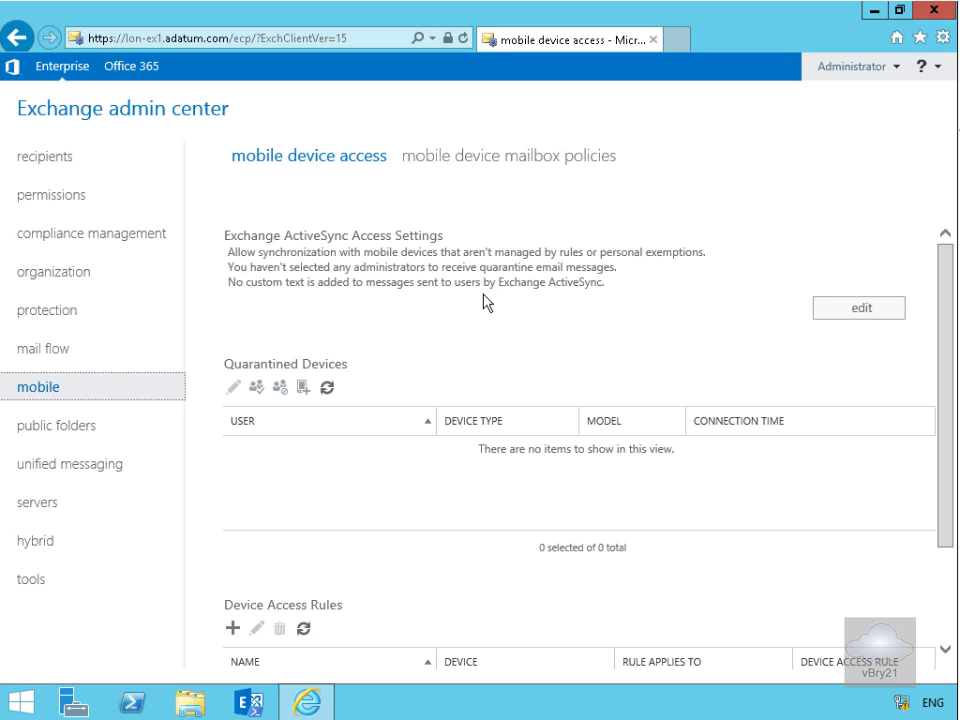
mouse_move(560, 308)
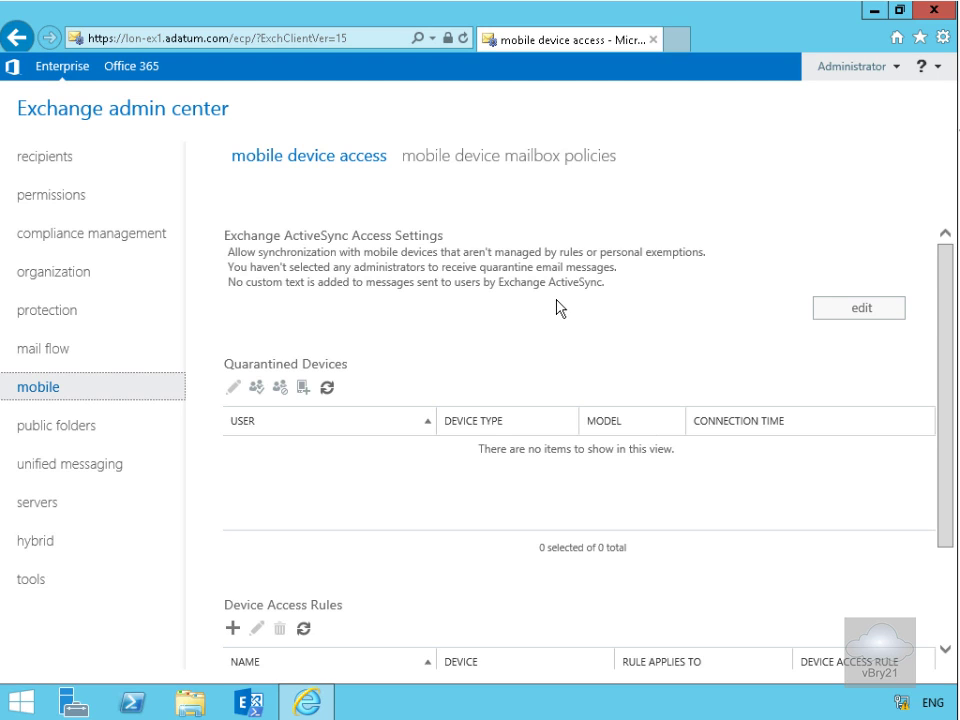
mouse_move(664, 384)
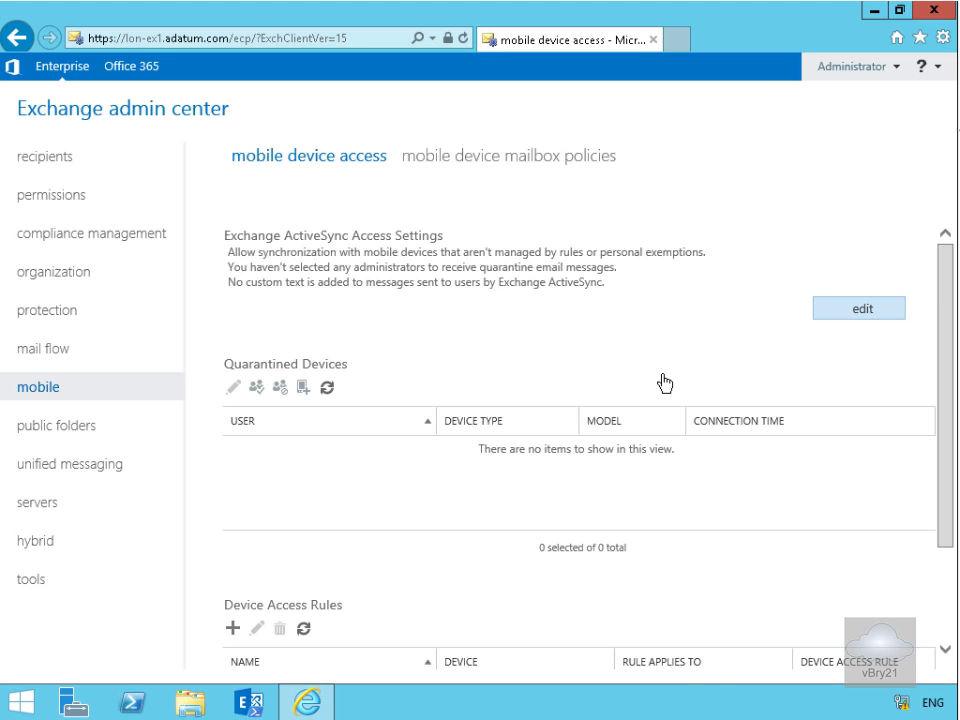
Switch the ActiveSync access setting so unmanaged devices are quarantined until a decision is made.
left_click(858, 308)
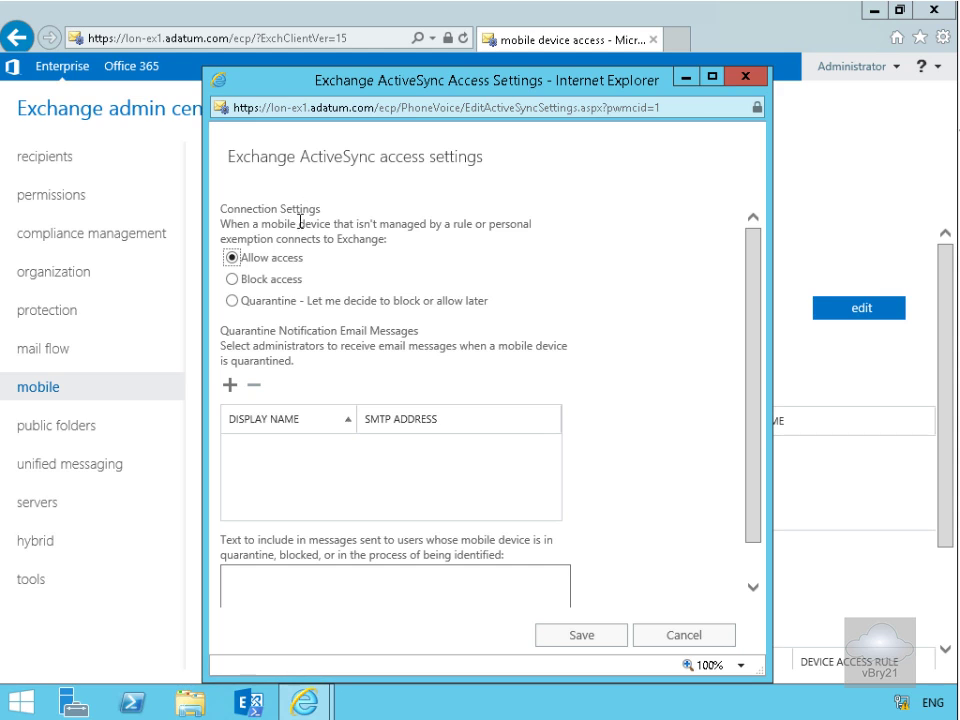
mouse_move(402, 242)
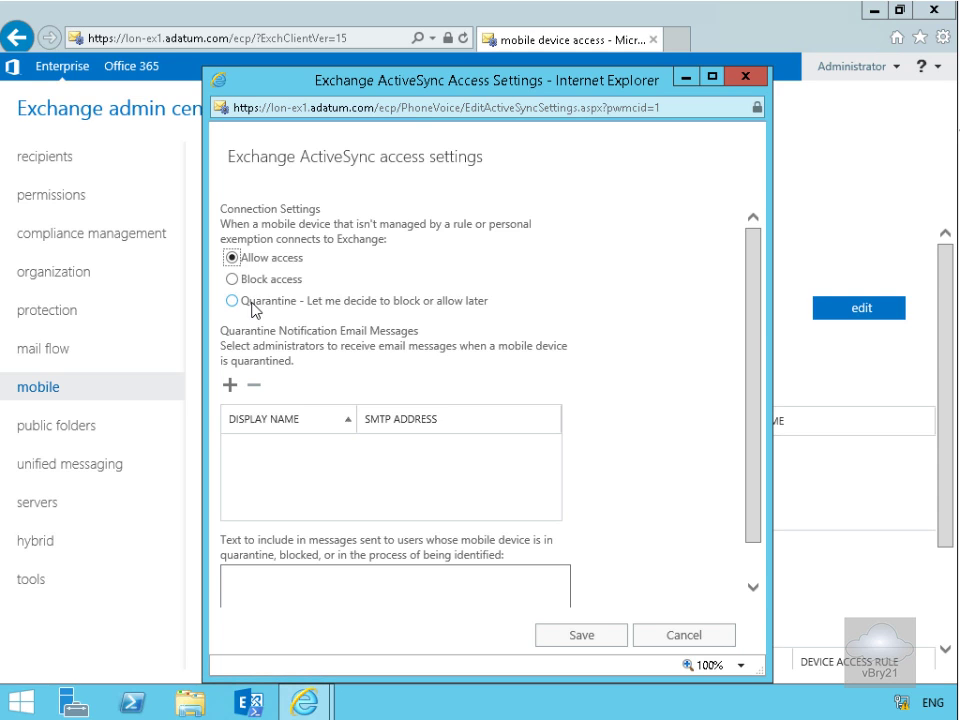
left_click(232, 300)
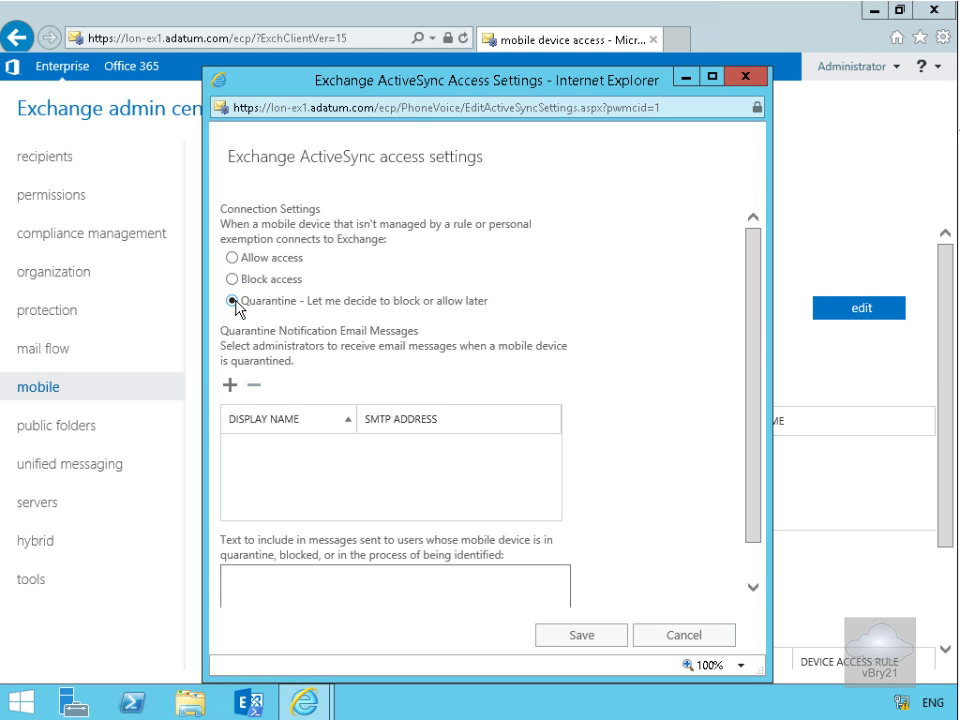
left_click(232, 300)
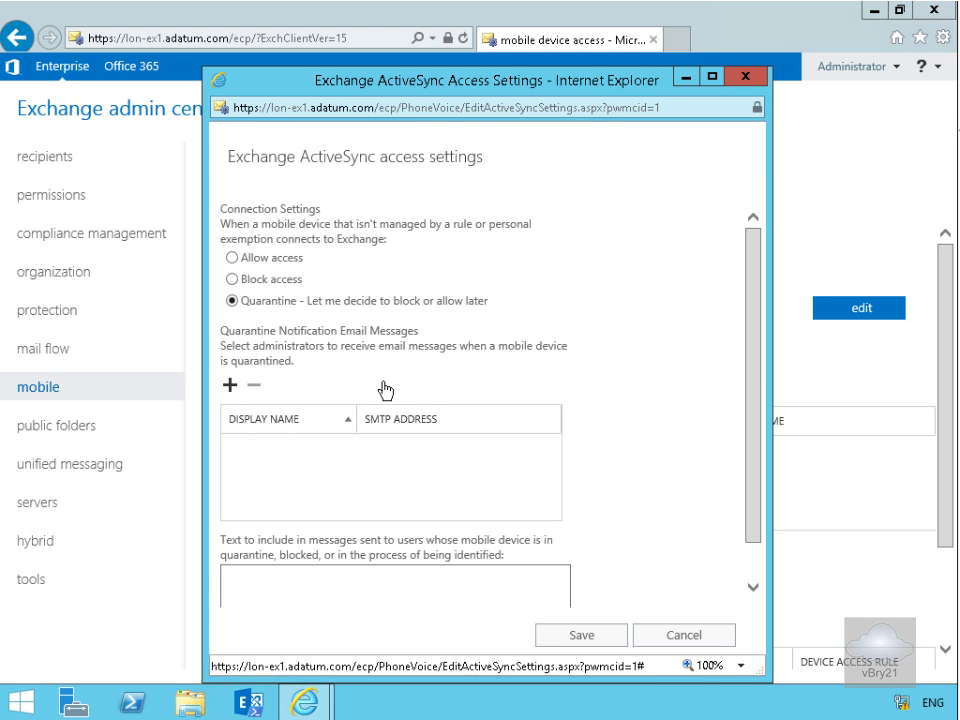
left_click(228, 384)
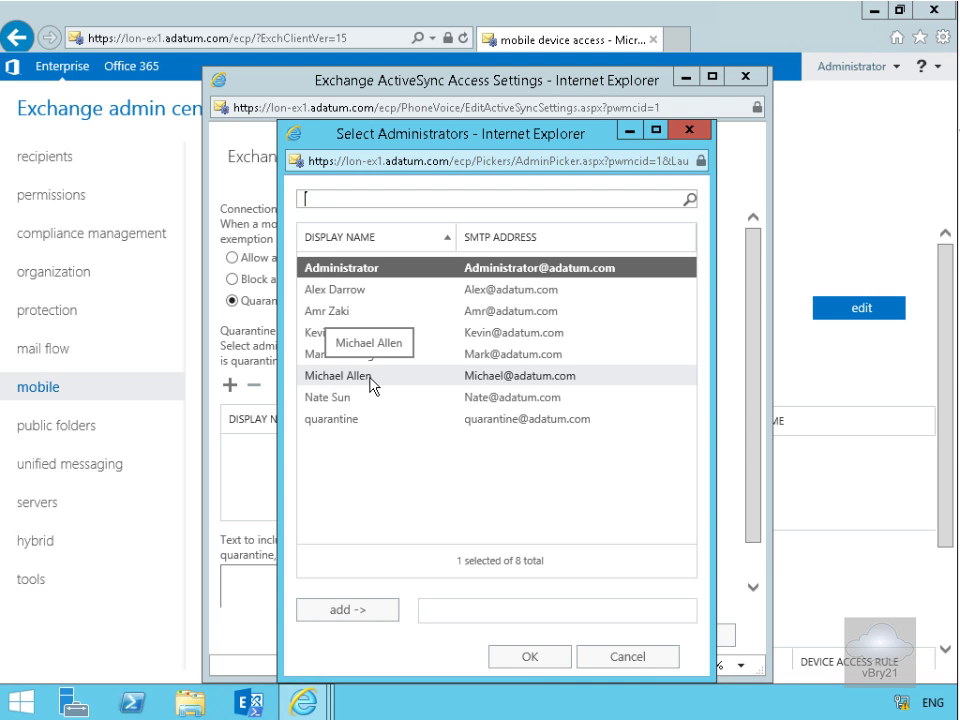
mouse_move(366, 332)
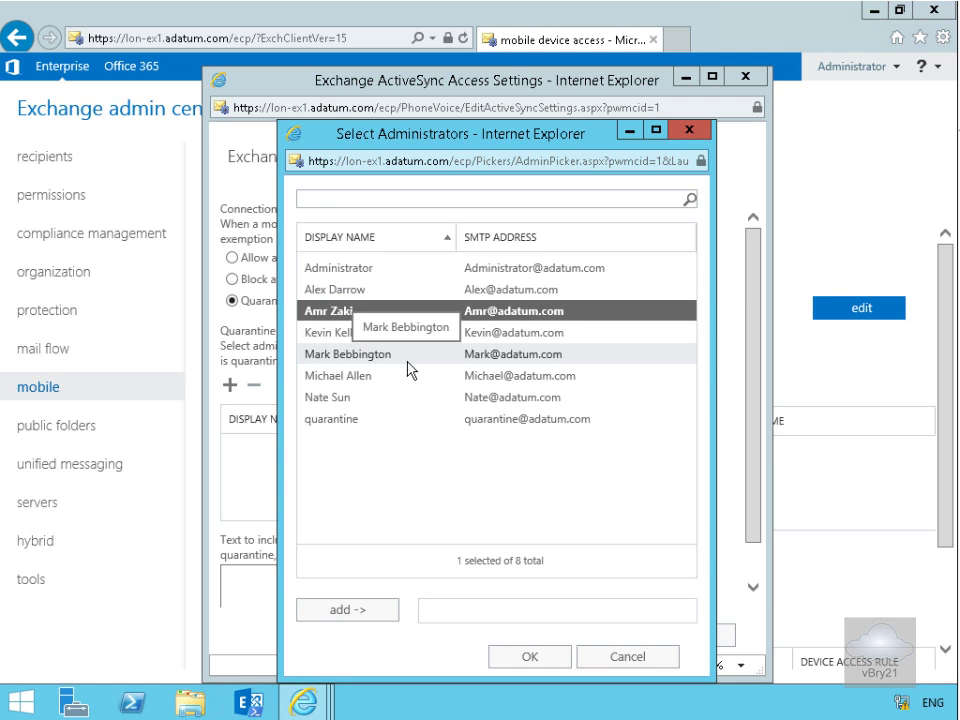
left_click(348, 608)
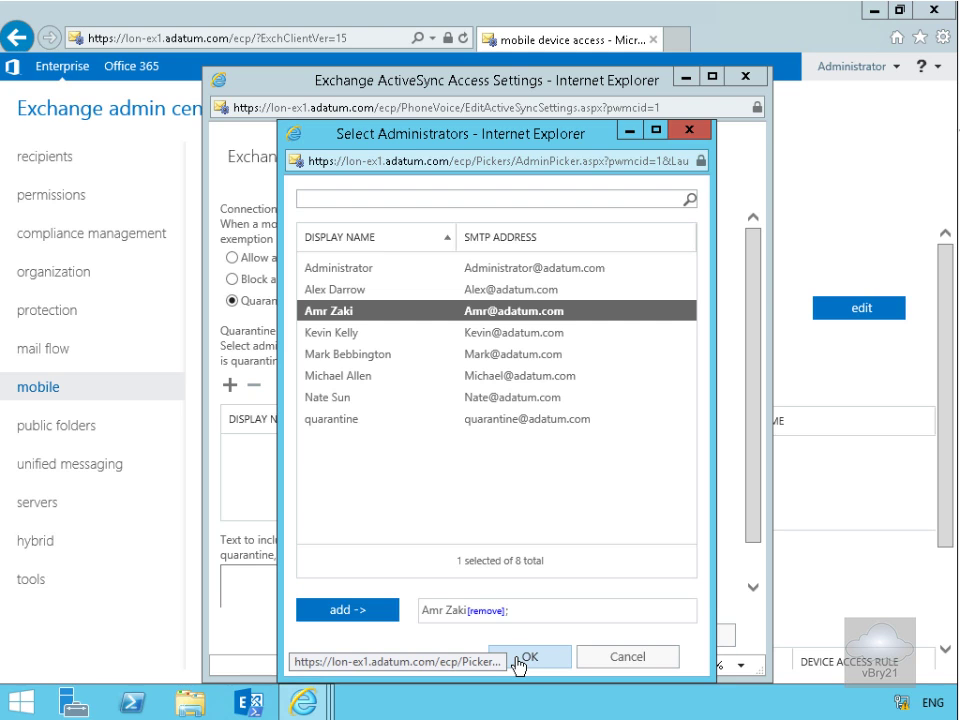
left_click(540, 656)
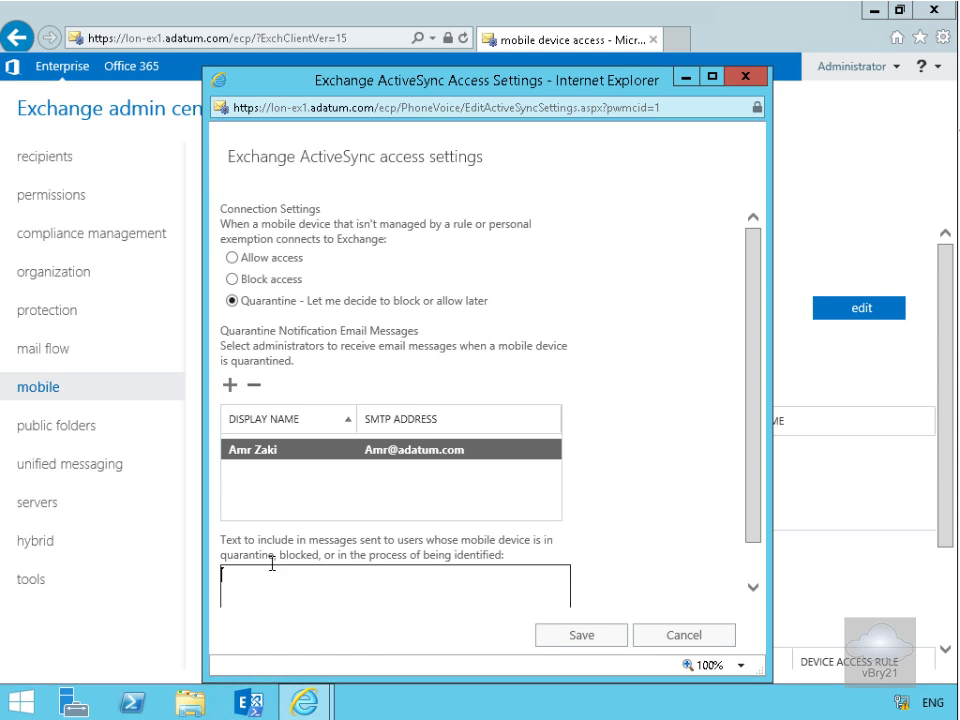
mouse_move(372, 566)
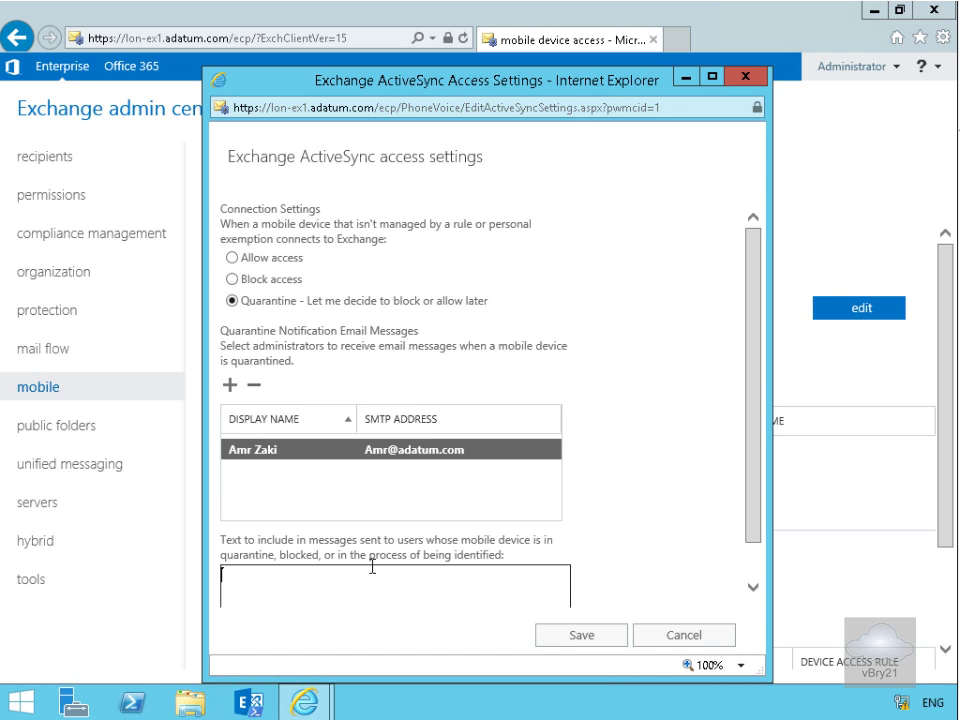
Enter the user message 'Your mobile device is being verified and we will keep you informed of status' and save.
type("Your mobile device is being verified and we will keep you informed of status")
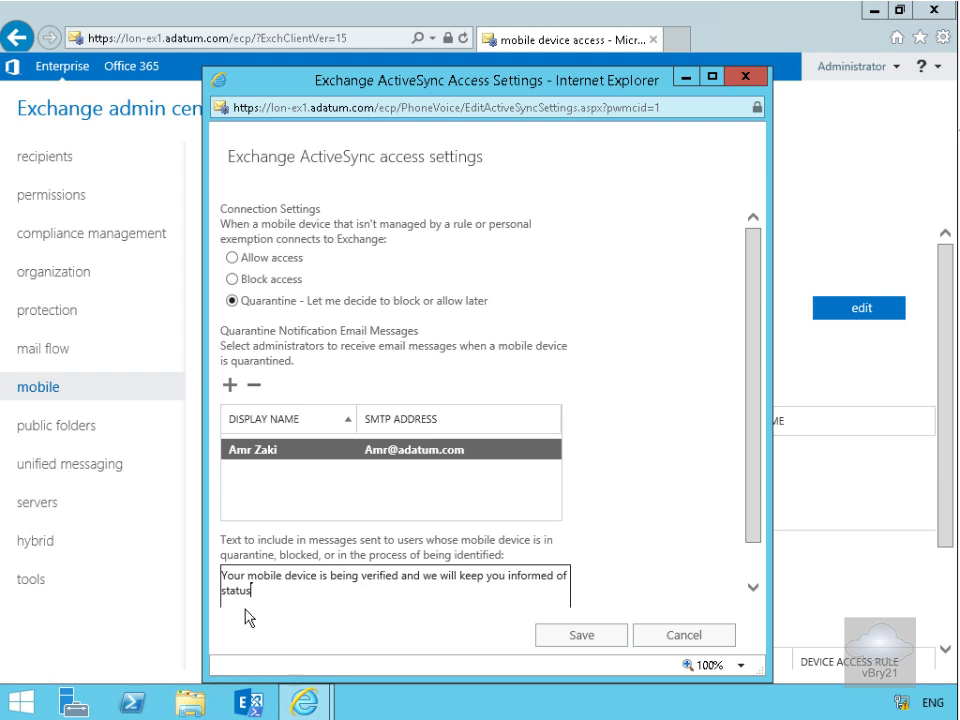
mouse_move(520, 604)
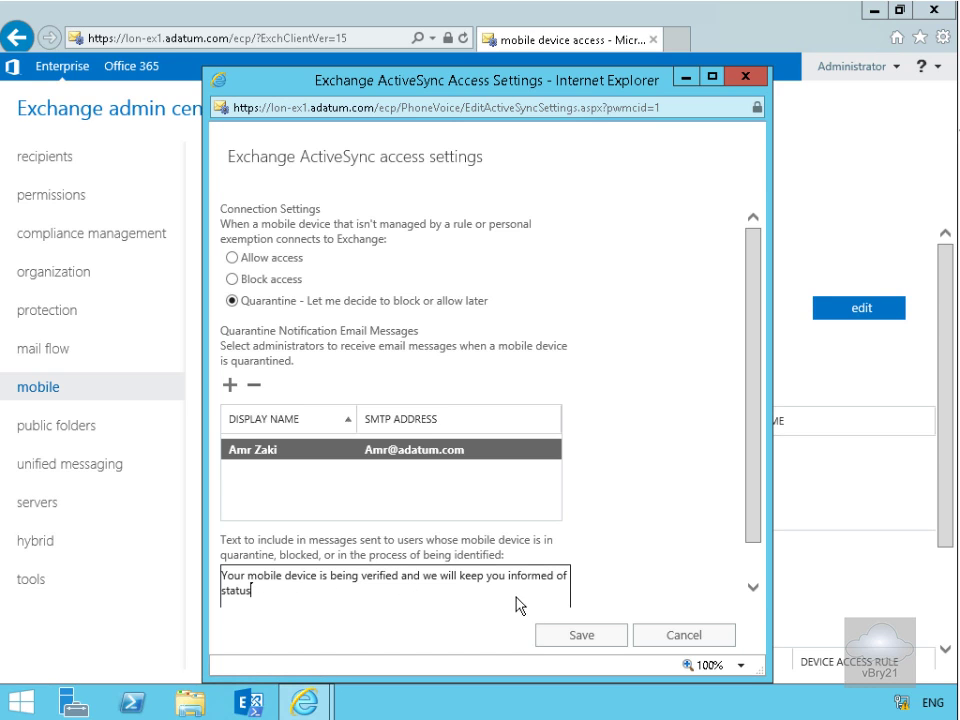
mouse_move(584, 648)
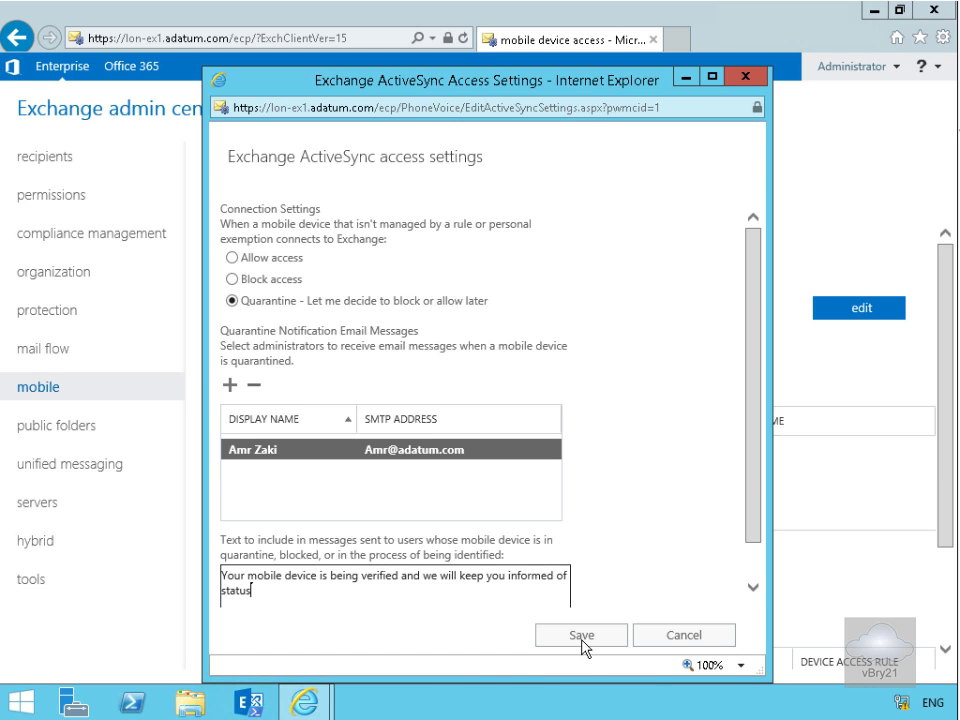
left_click(580, 636)
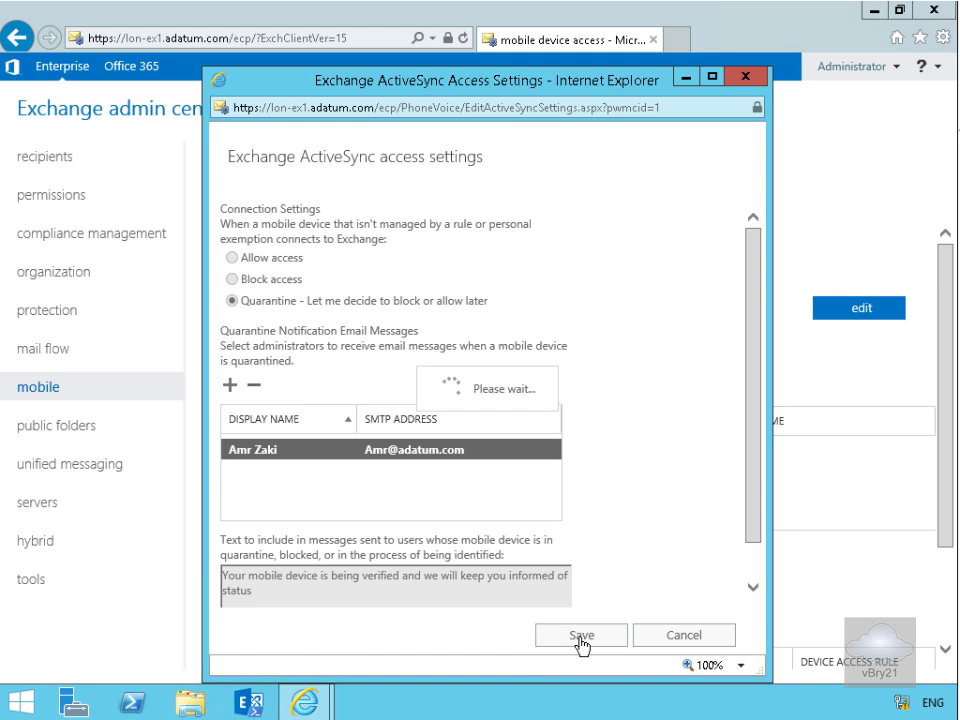
Under Device Access Rules, start a new device access rule.
left_click(580, 636)
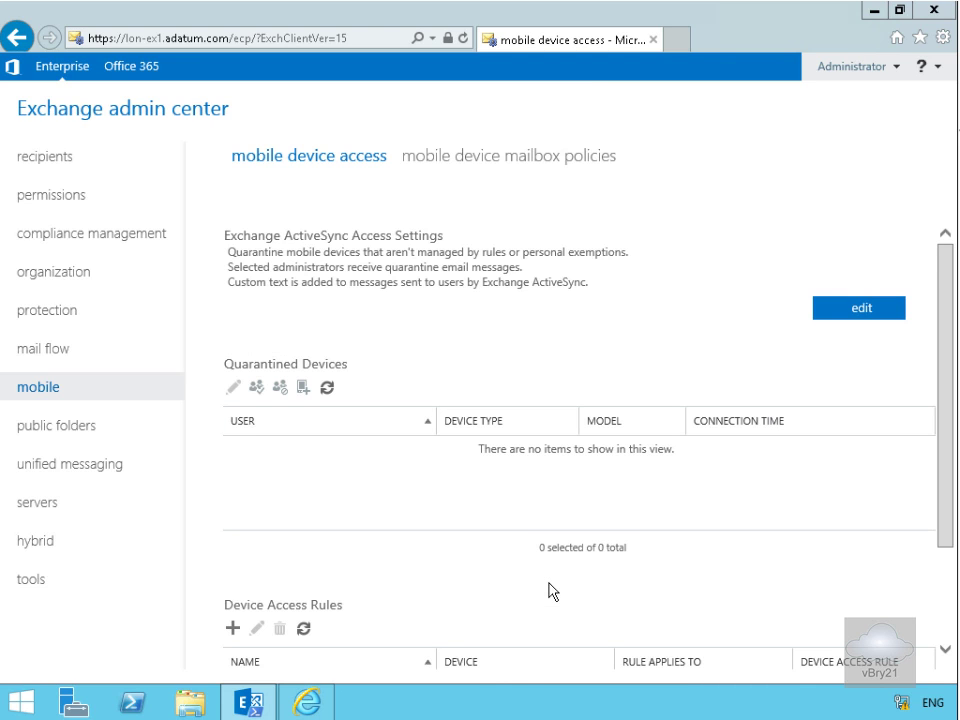
mouse_move(464, 486)
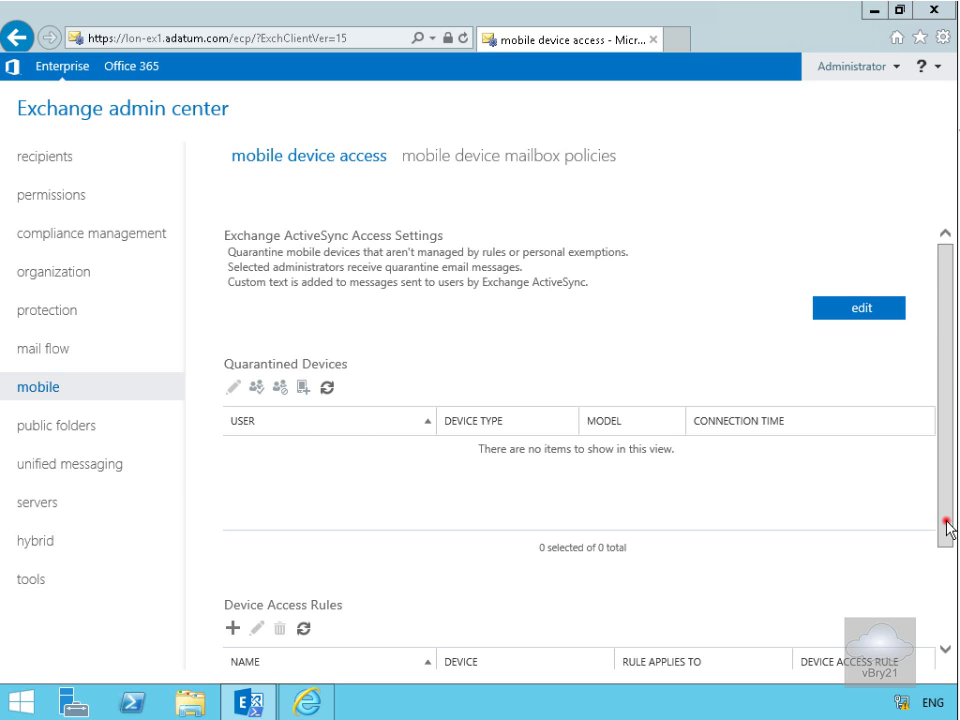
scroll("down", 3)
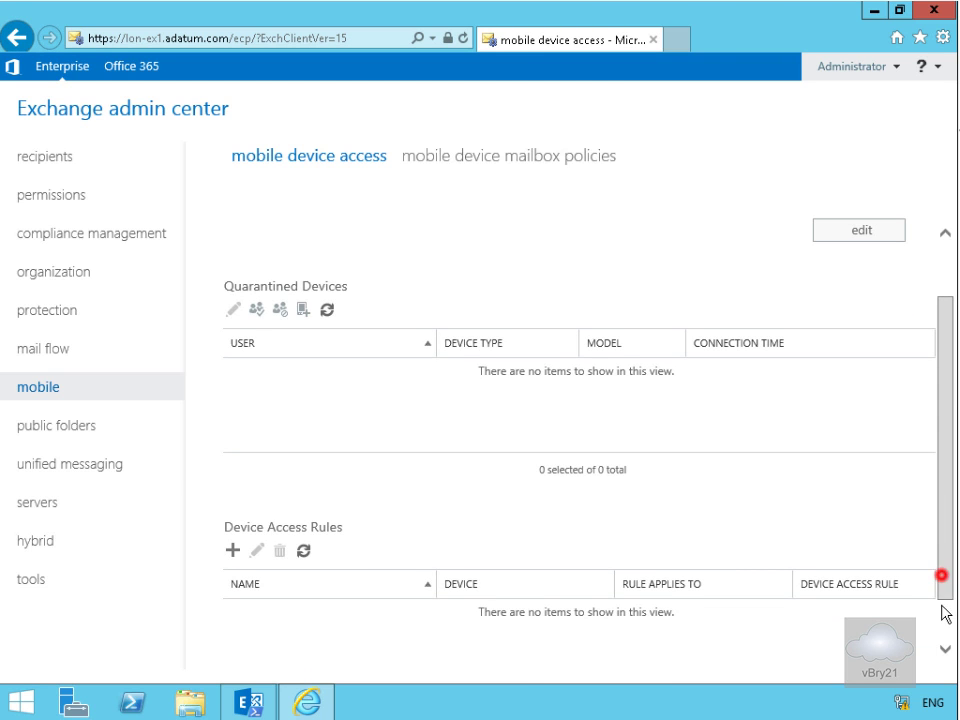
scroll("down", 3)
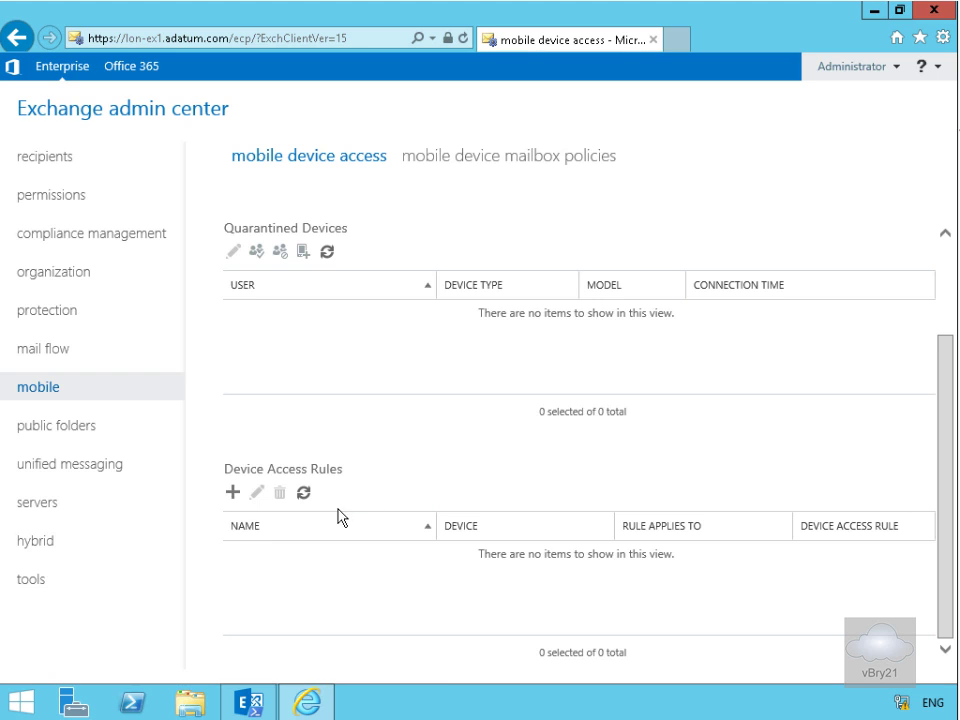
left_click(232, 492)
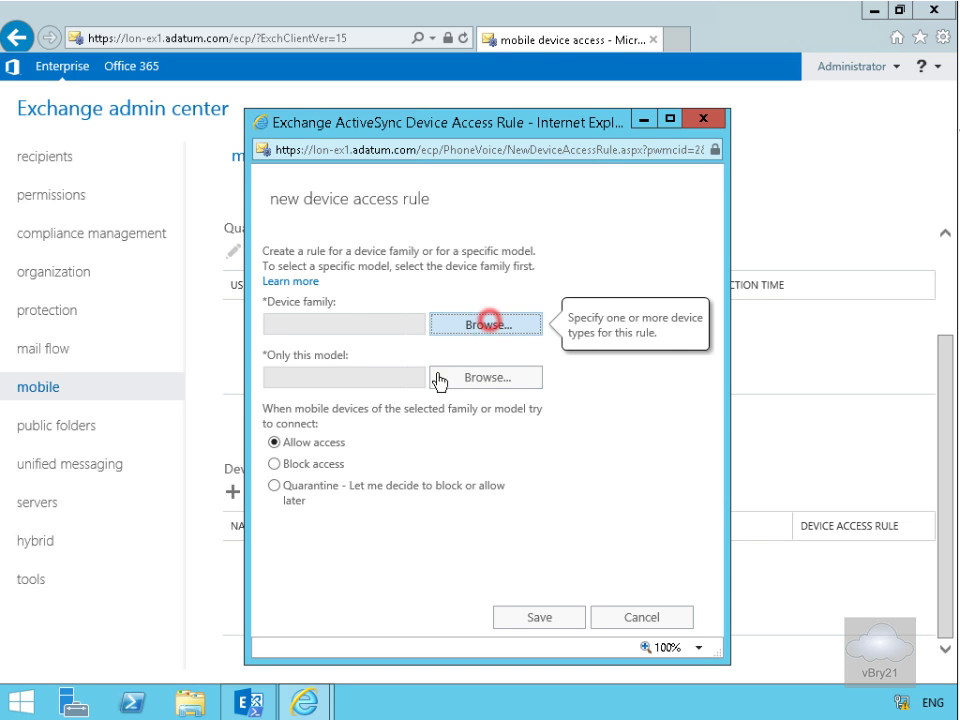
left_click(486, 324)
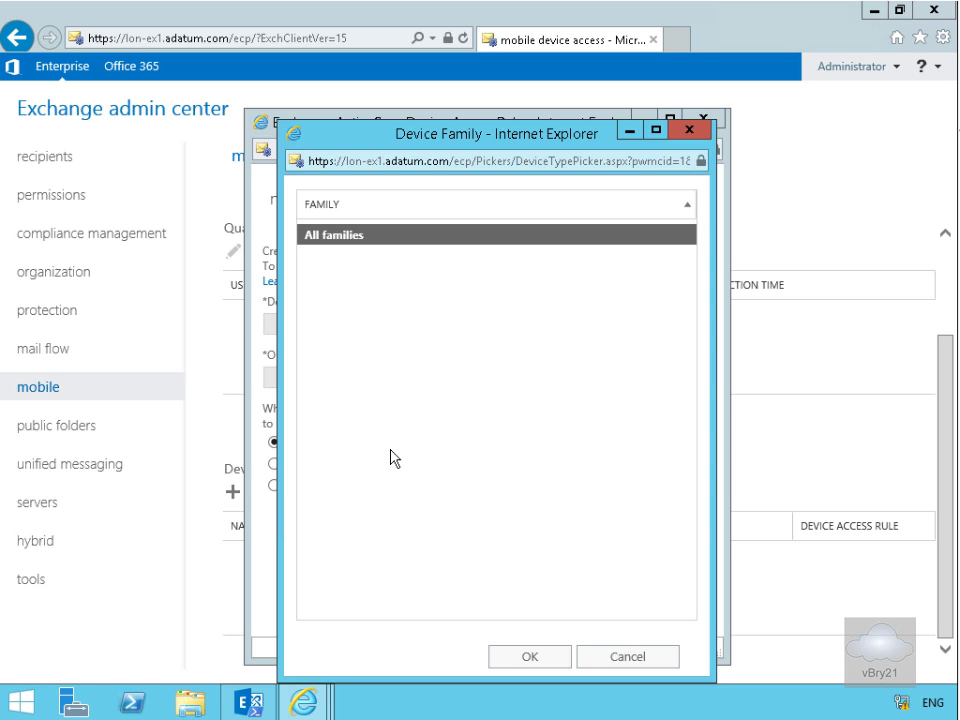
mouse_move(590, 596)
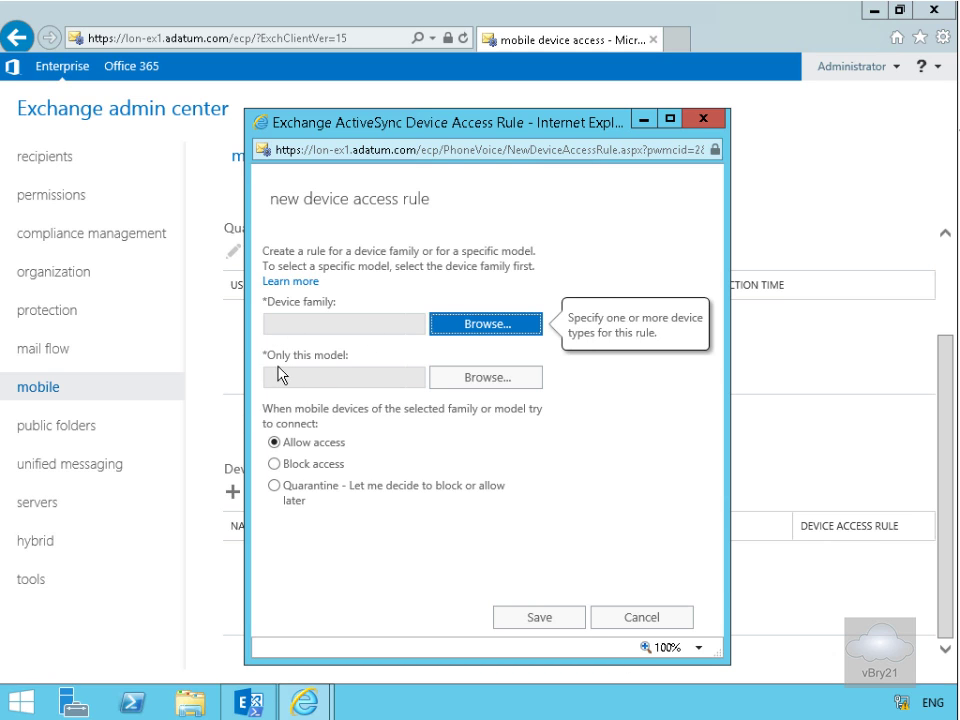
mouse_move(316, 492)
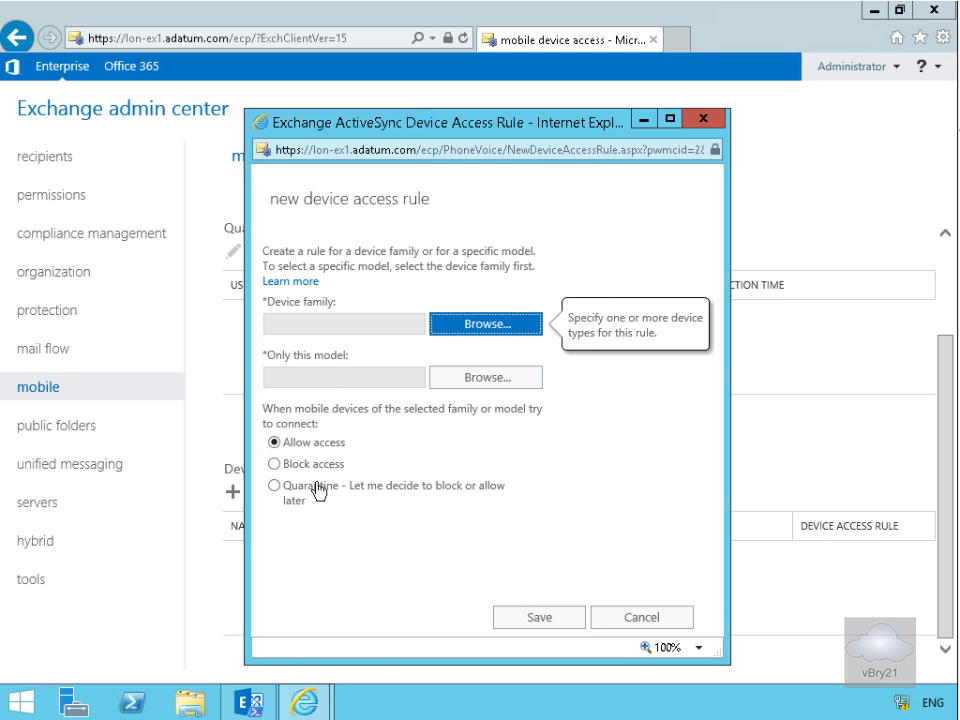
mouse_move(320, 492)
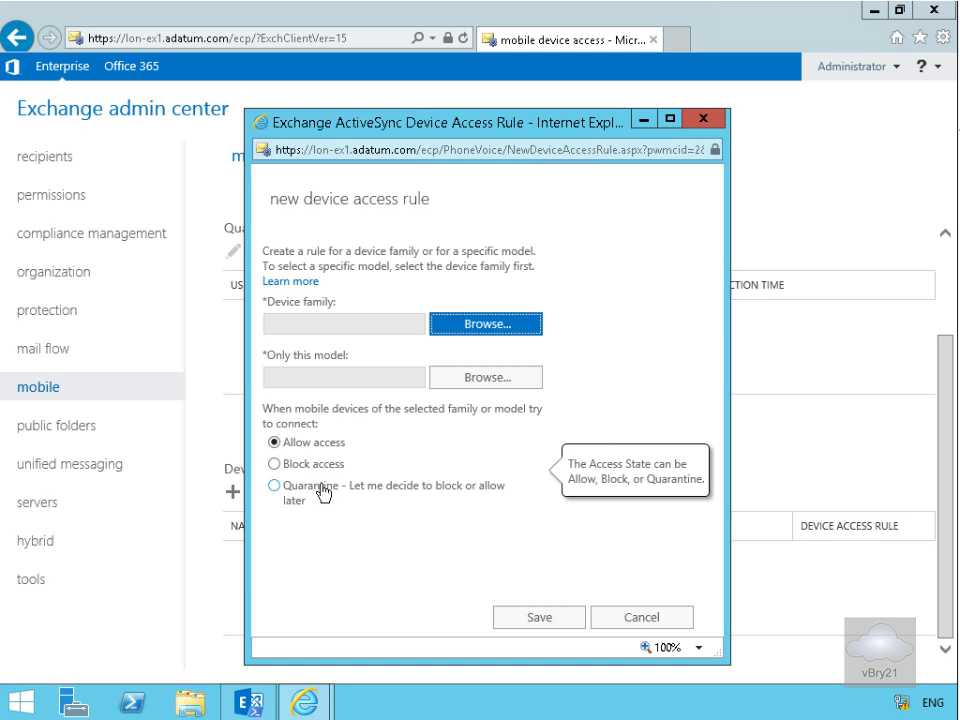
mouse_move(324, 352)
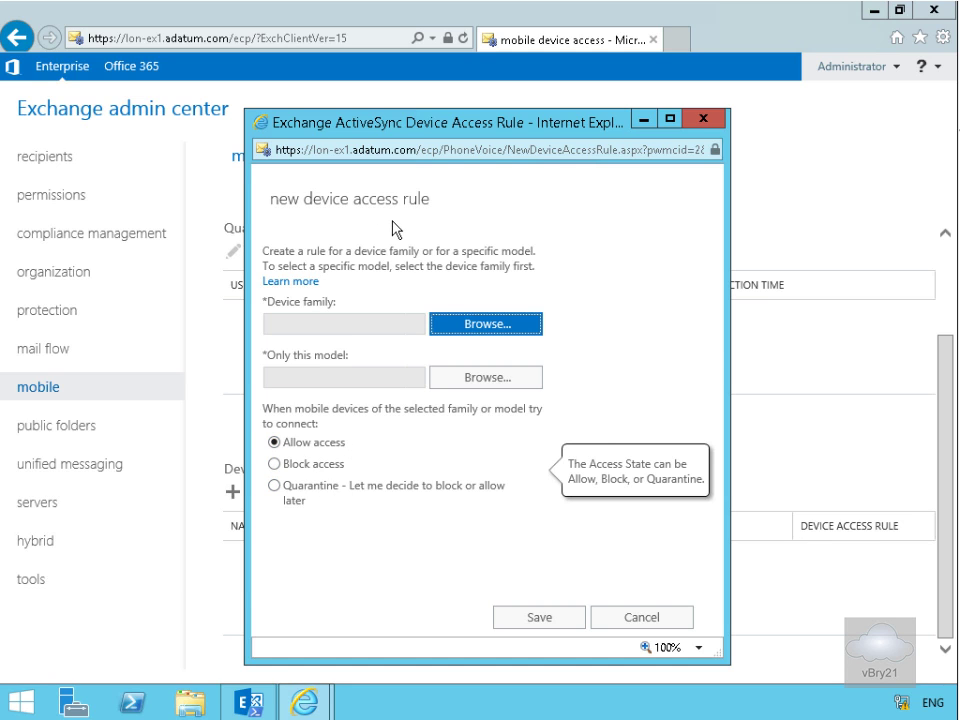
mouse_move(396, 288)
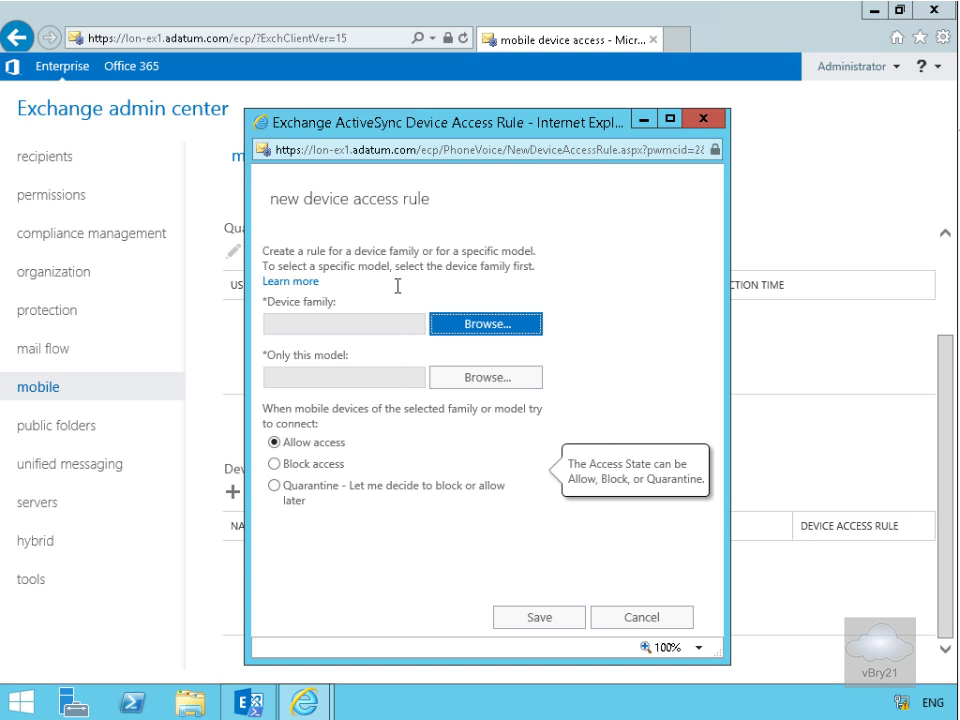
left_click(640, 616)
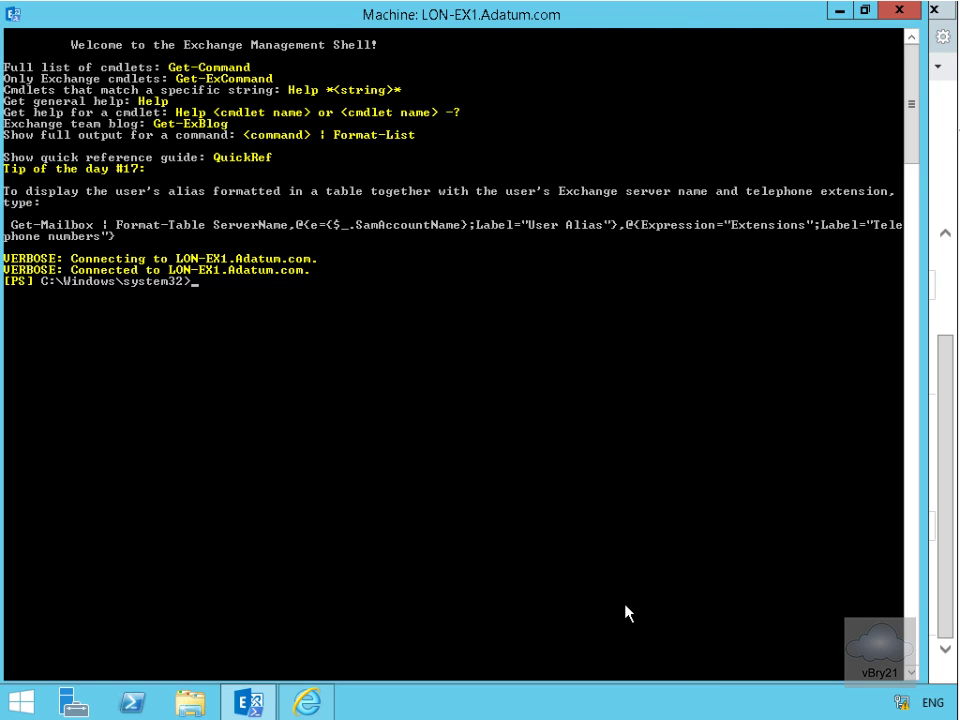
mouse_move(736, 652)
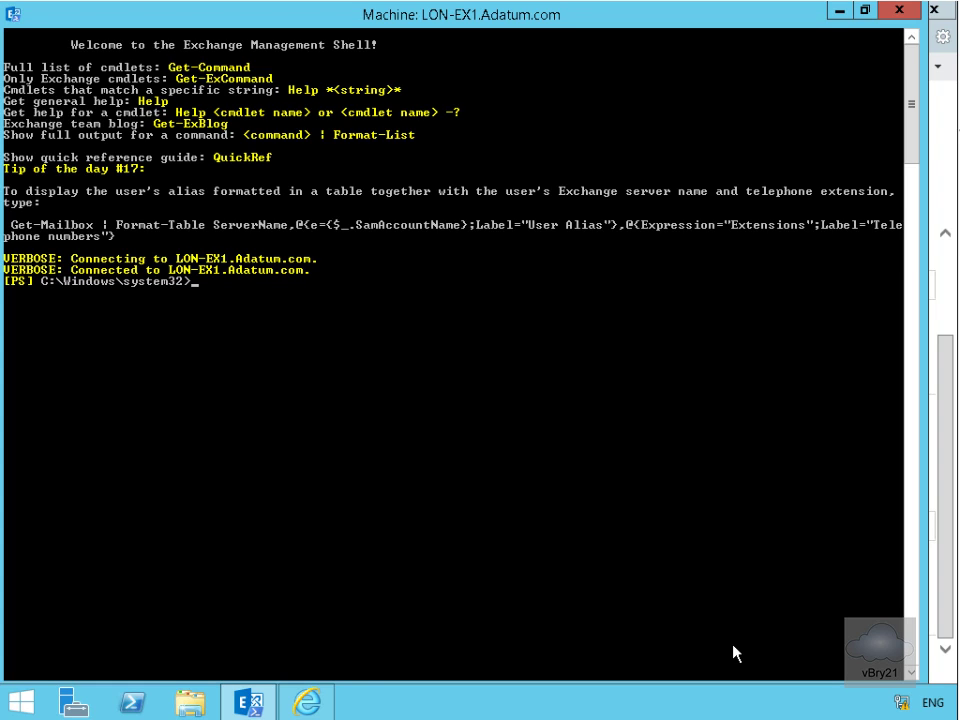
mouse_move(626, 530)
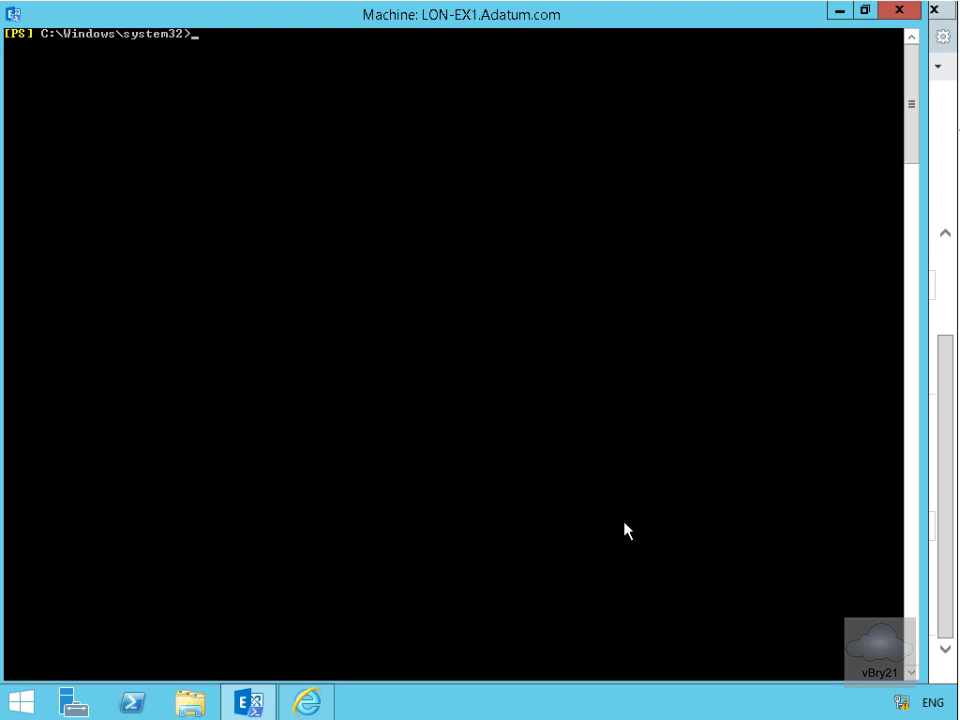
Run New-ActiveSyncDeviceAccessRule for DeviceOS 'Android 3.0.0' with Block access, then head back to the browser.
type("New-ActiveSyncDeviceAccessRule -Characteristic DeviceOS -QueryString \"Android 3.0.0\" -AccessLevel Block")
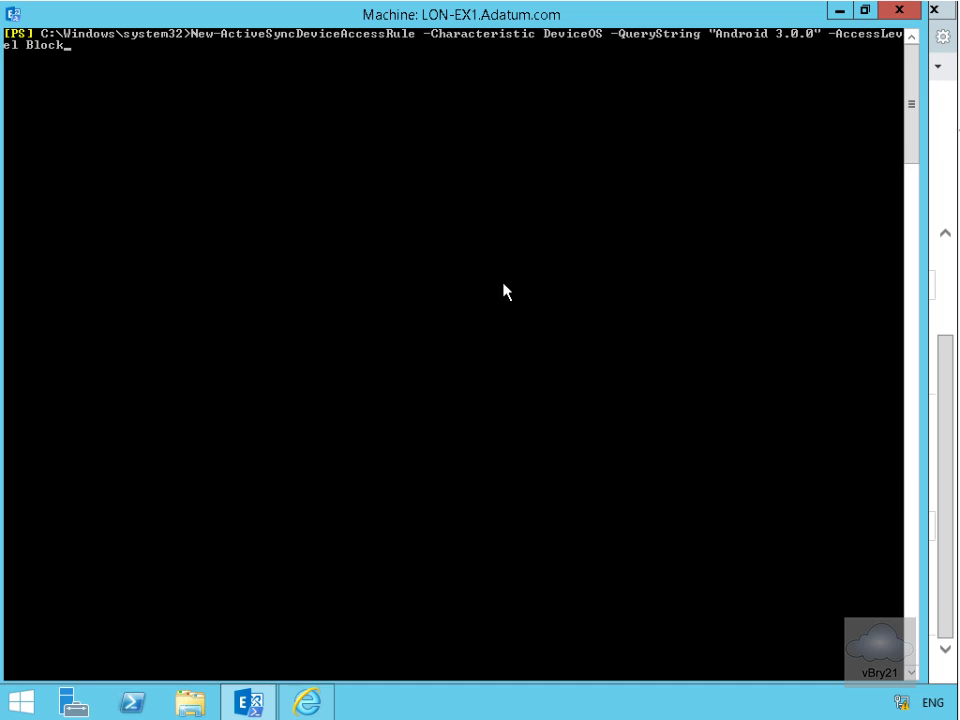
mouse_move(364, 52)
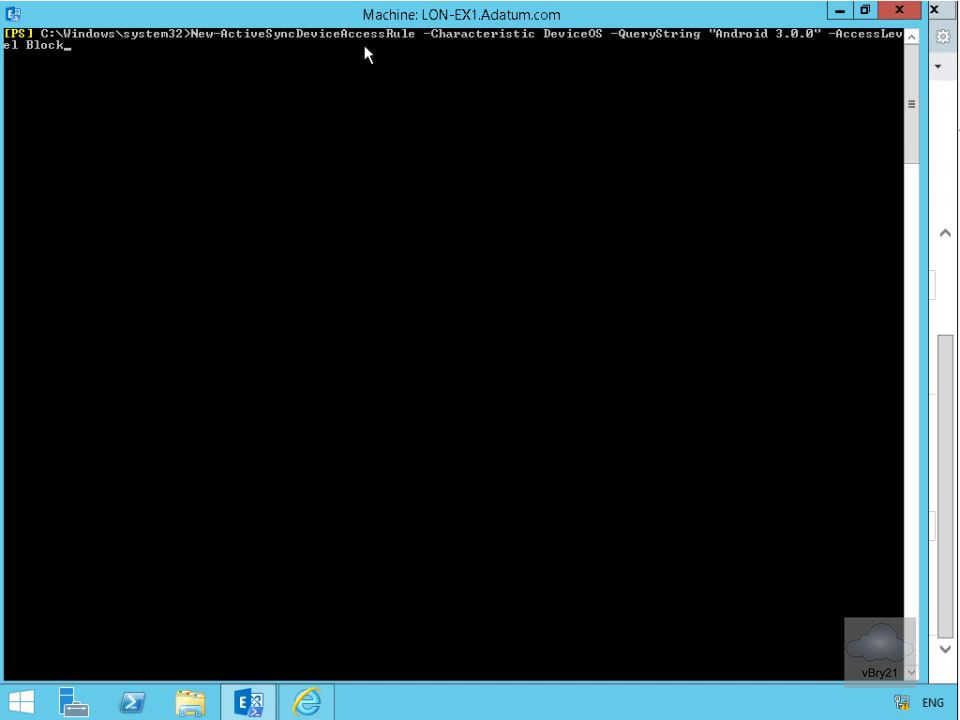
mouse_move(562, 52)
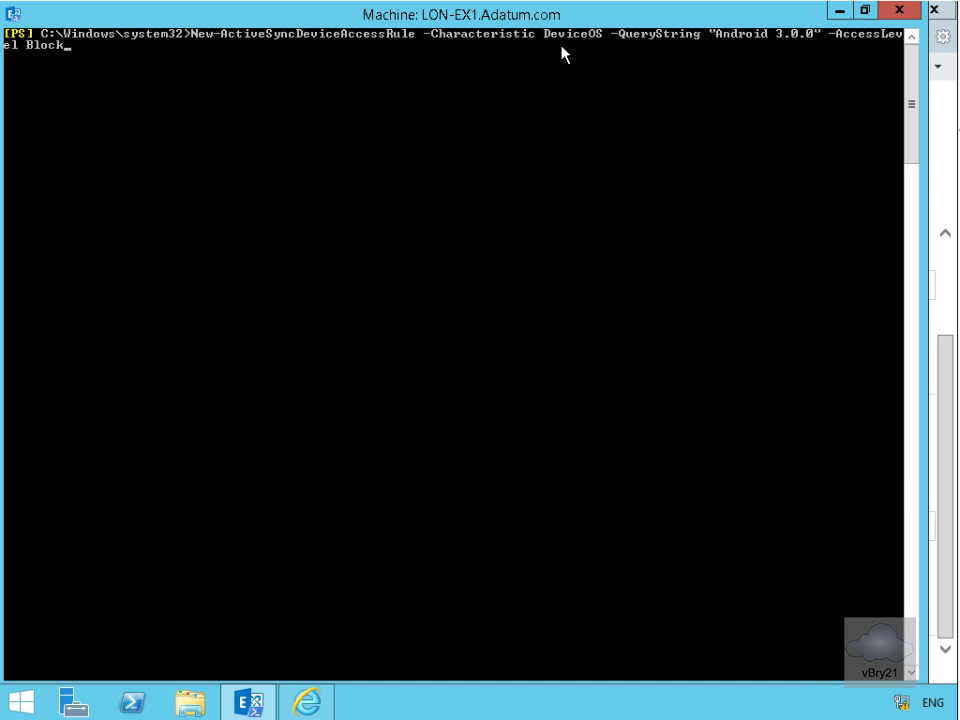
mouse_move(716, 56)
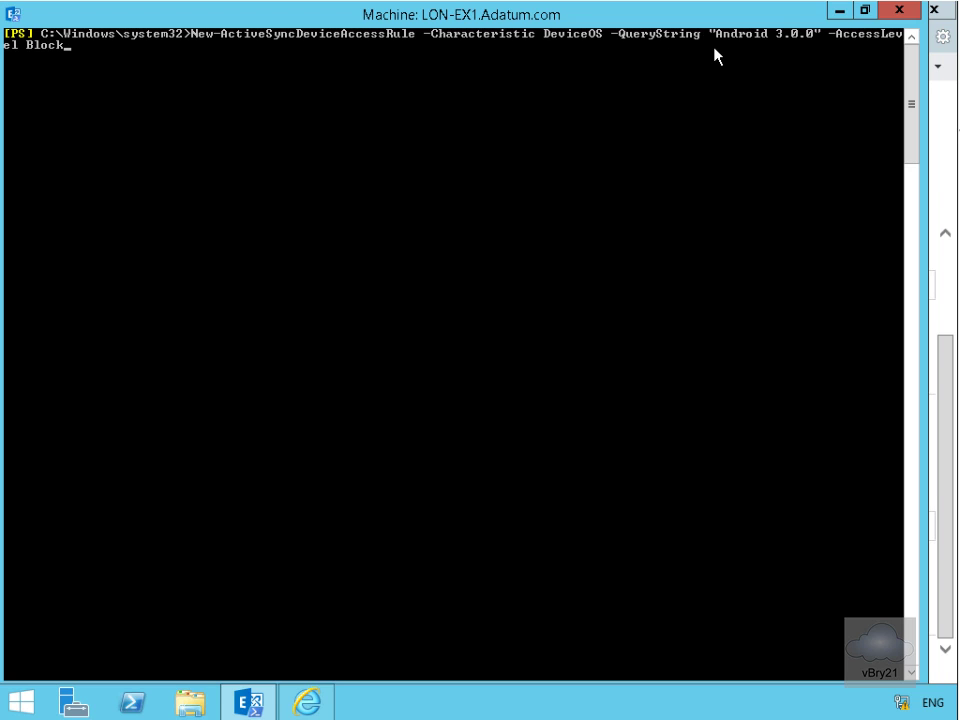
mouse_move(796, 52)
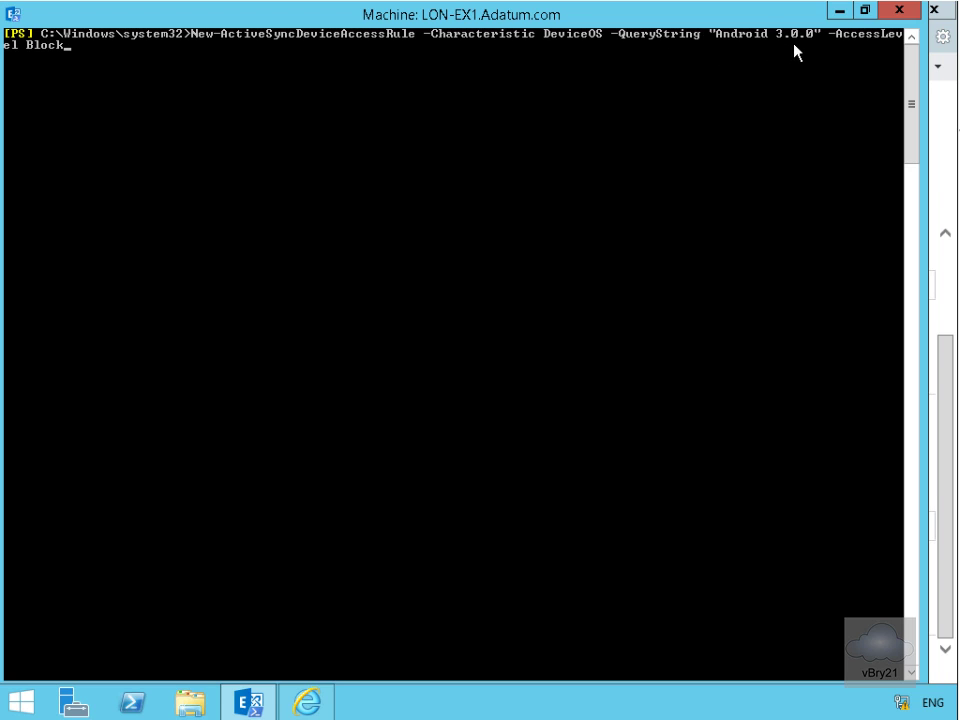
mouse_move(856, 48)
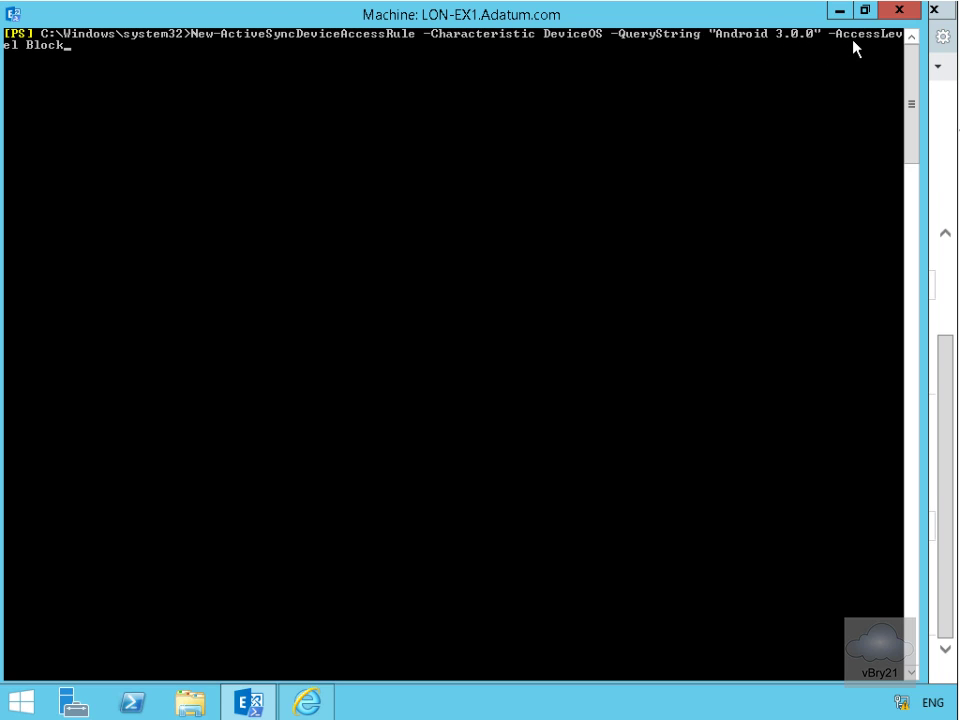
mouse_move(390, 206)
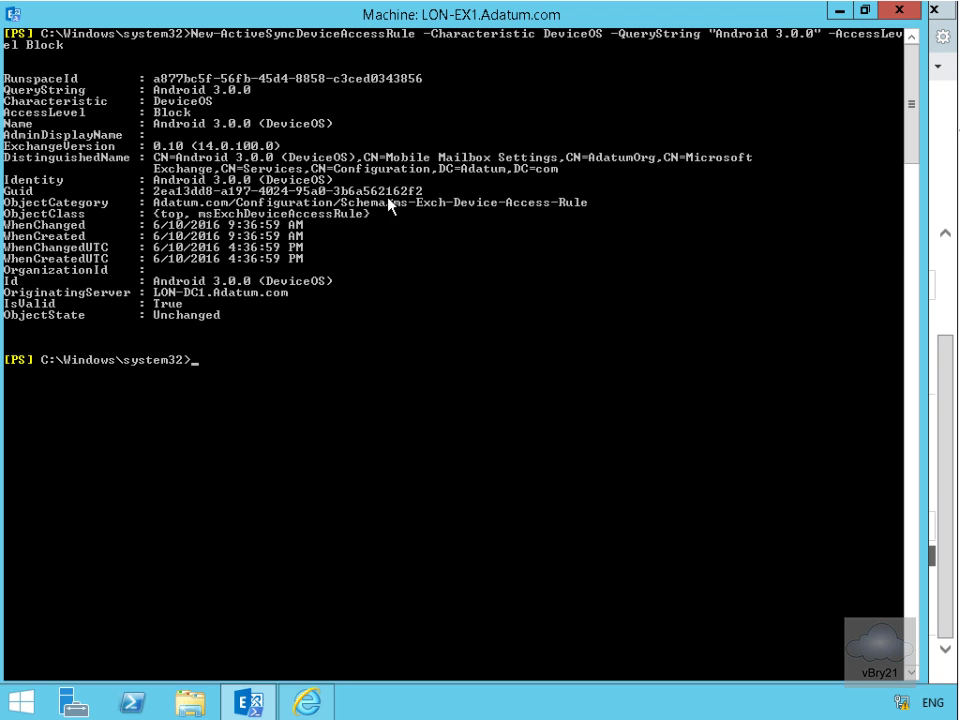
mouse_move(264, 376)
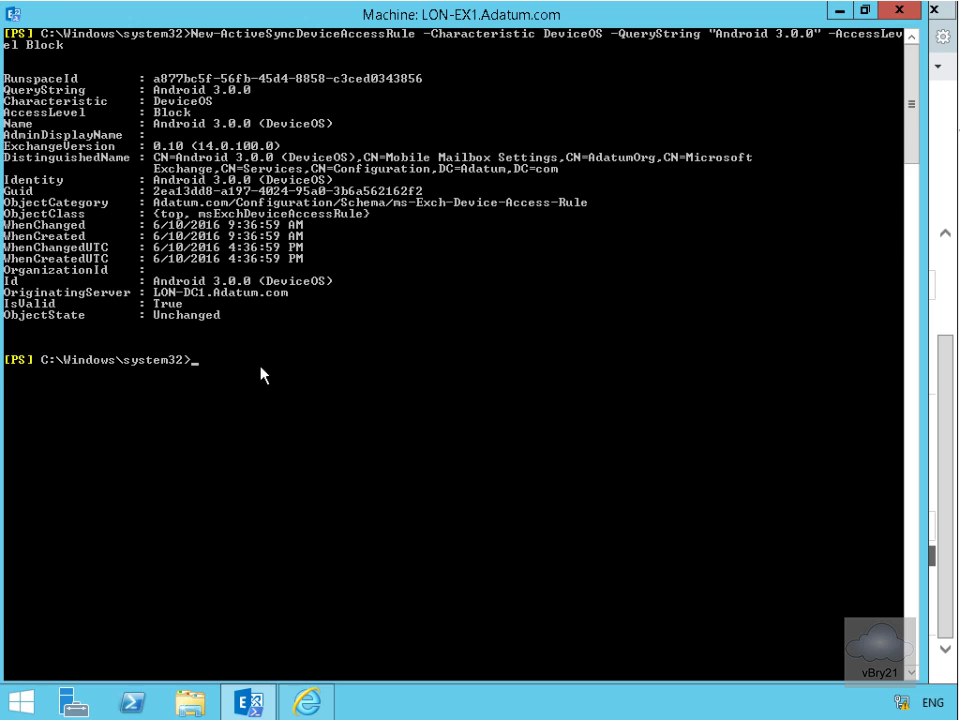
left_click(308, 700)
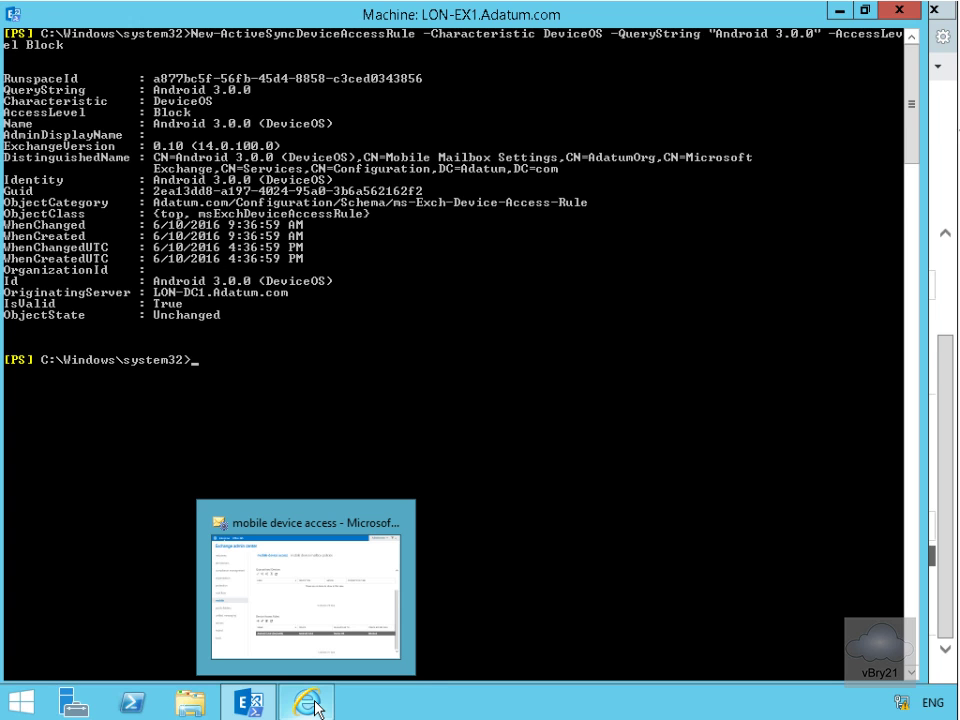
Return to the admin center and show the mobile device mailbox policies list.
left_click(308, 702)
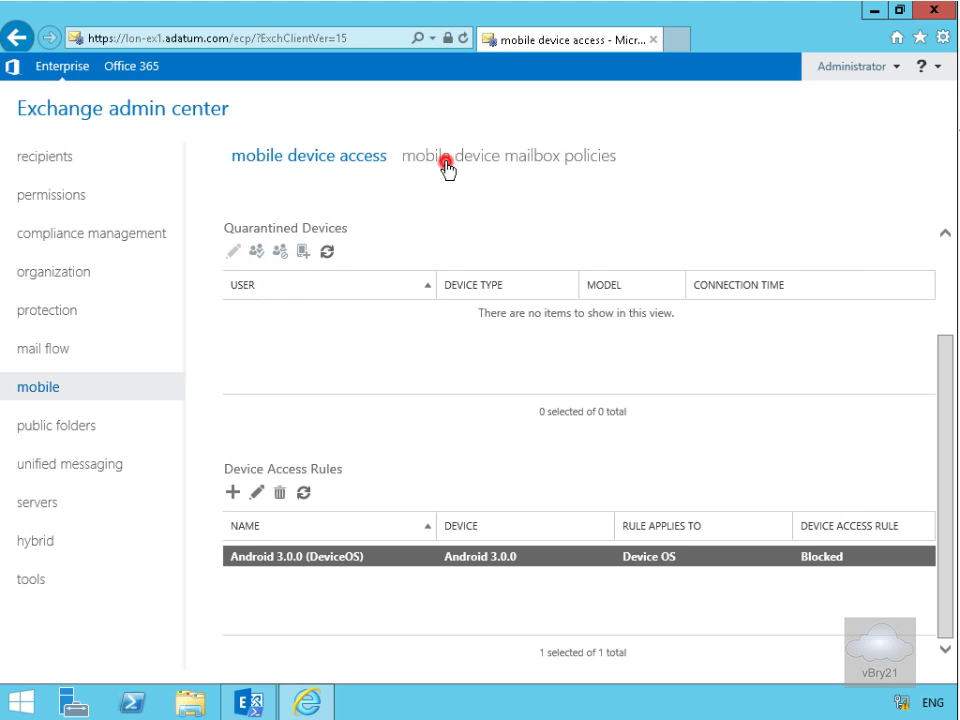
left_click(508, 156)
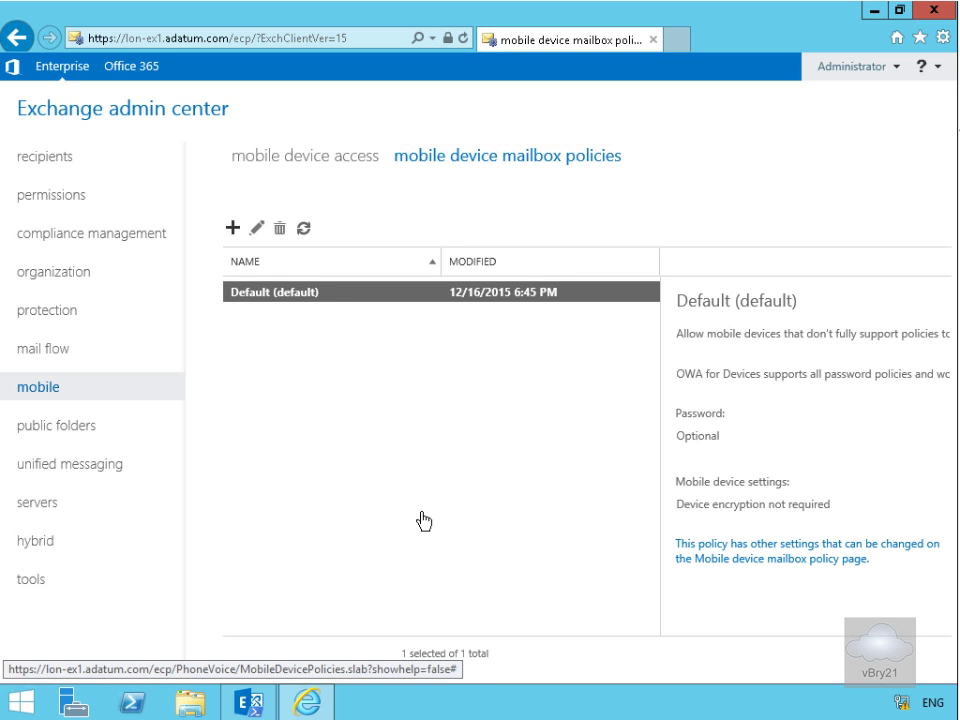
Open the Default (default) mobile device mailbox policy's edit window.
left_click(232, 228)
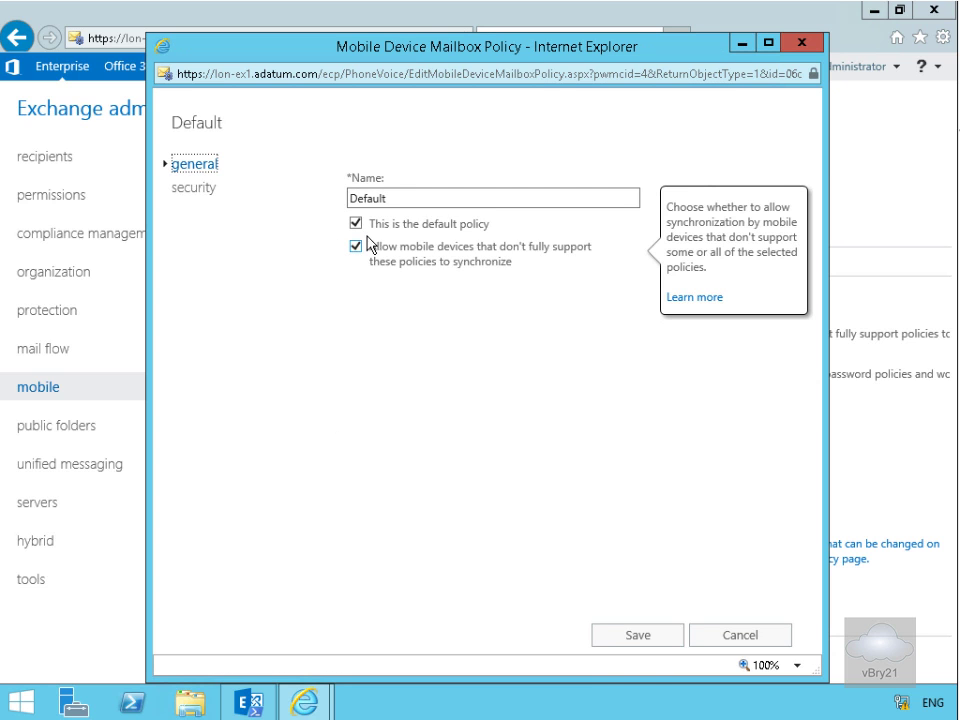
mouse_move(504, 270)
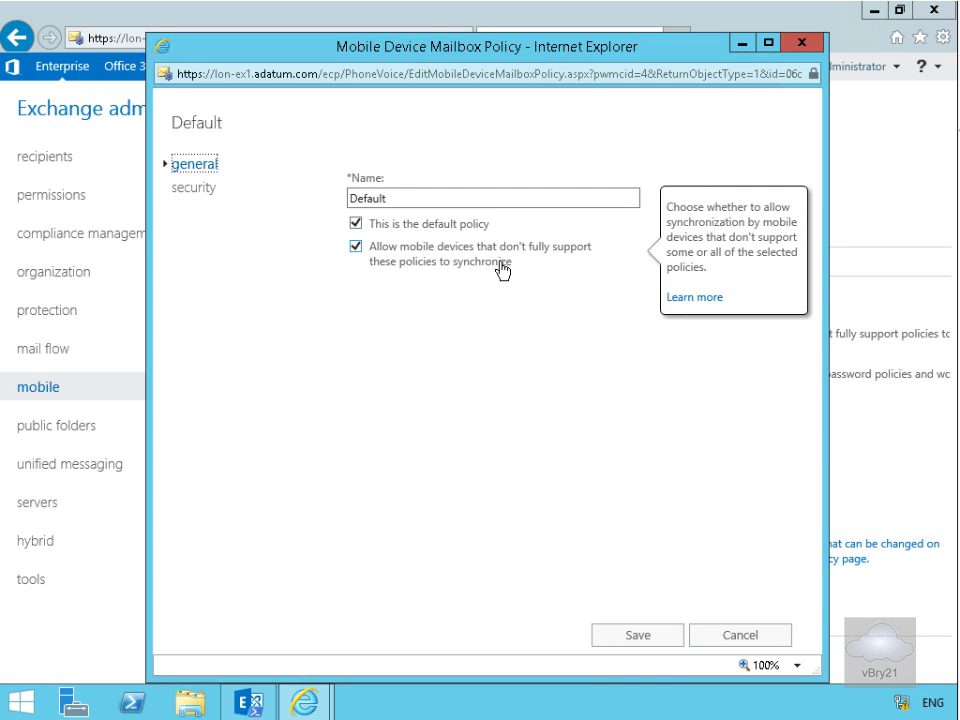
mouse_move(448, 272)
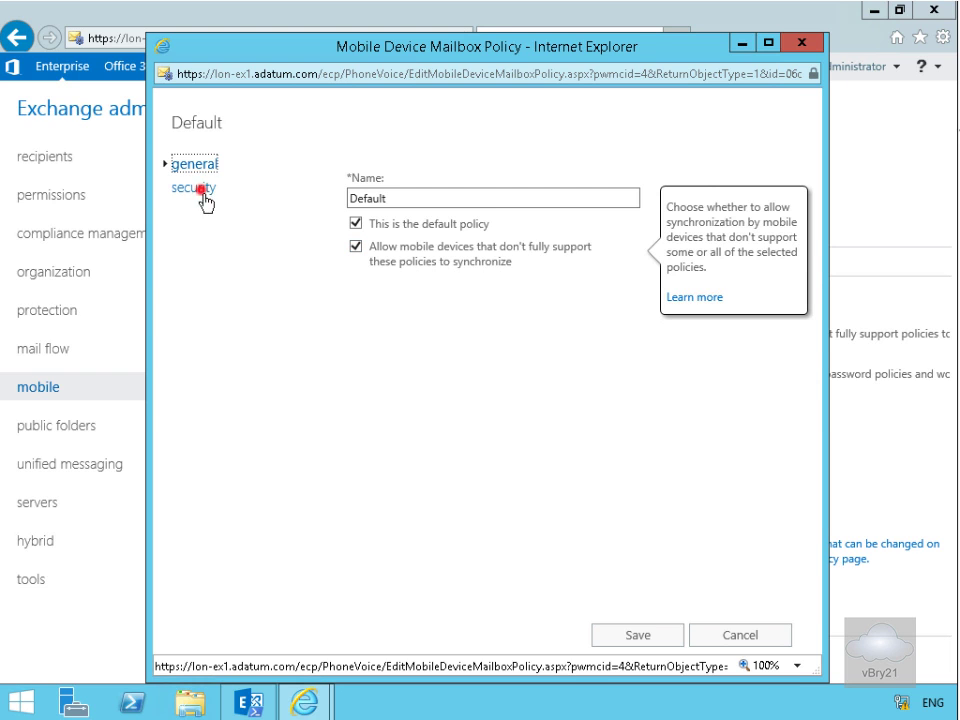
In security, require an alphanumeric password with 3 character sets, device encryption and minimum length 8.
left_click(194, 188)
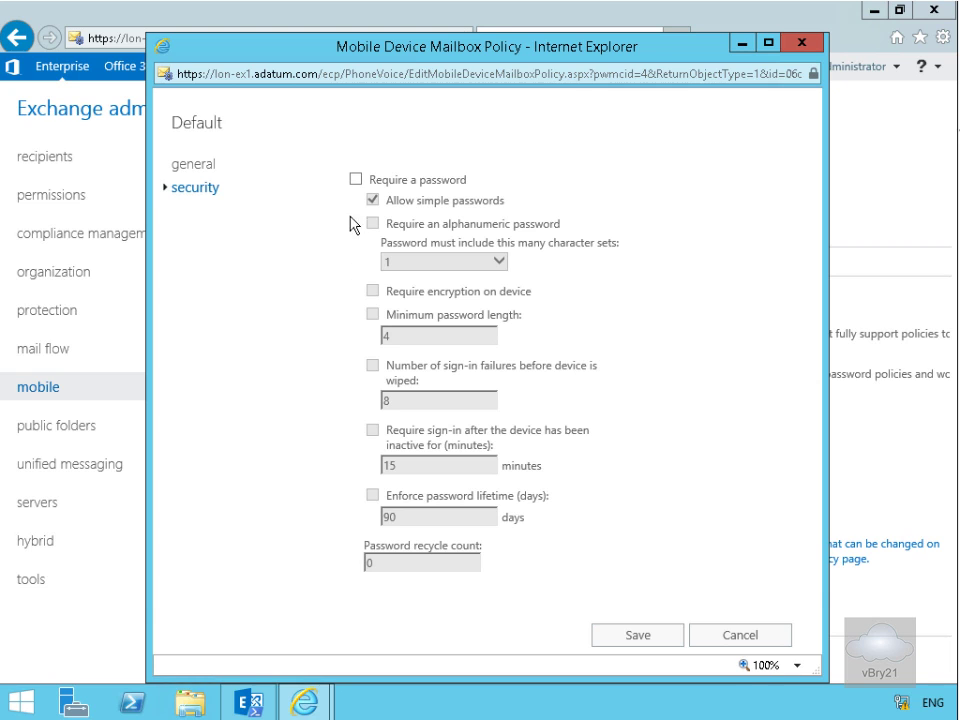
left_click(356, 180)
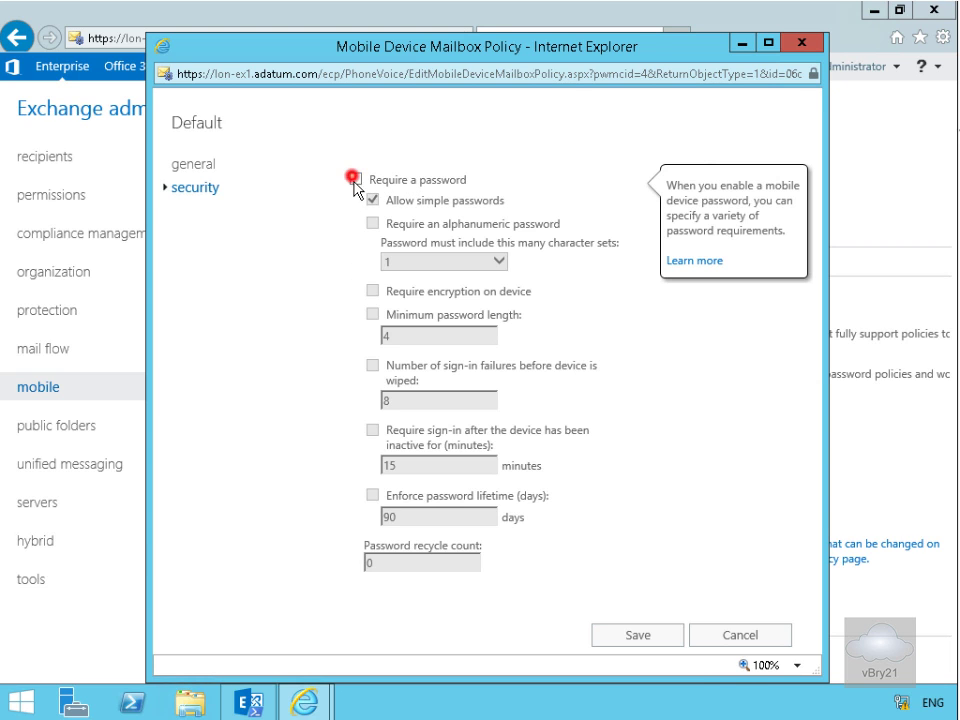
left_click(356, 180)
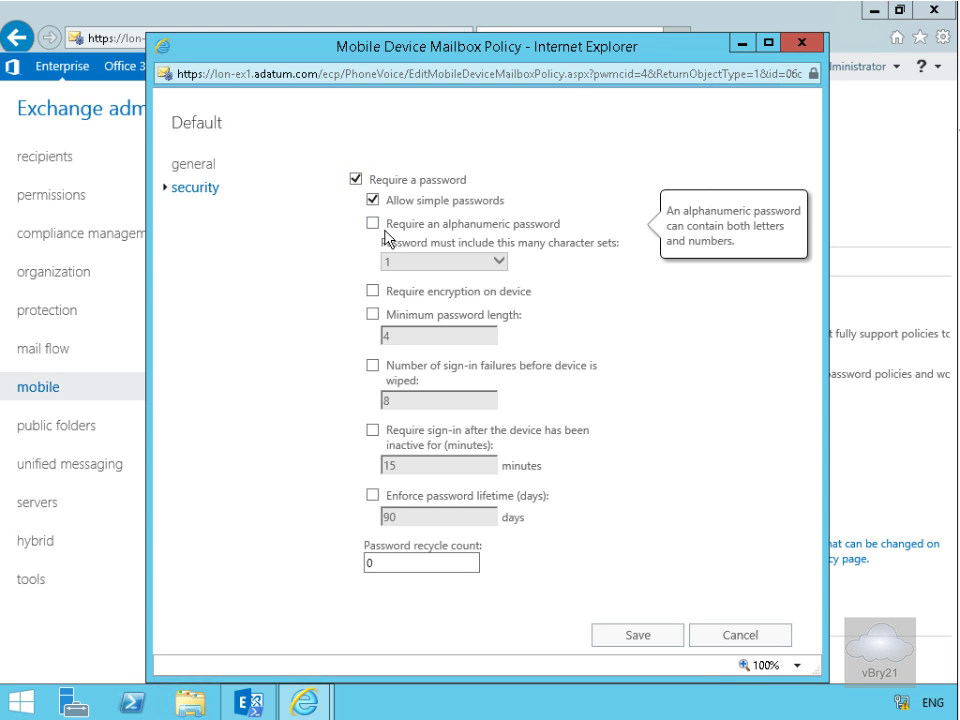
left_click(368, 224)
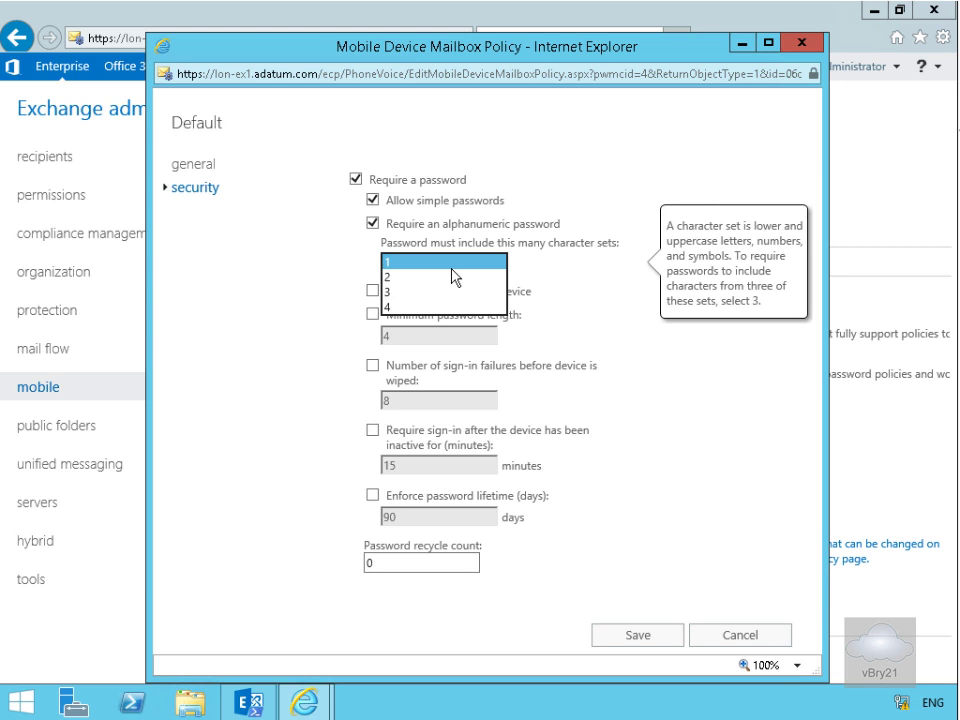
mouse_move(432, 288)
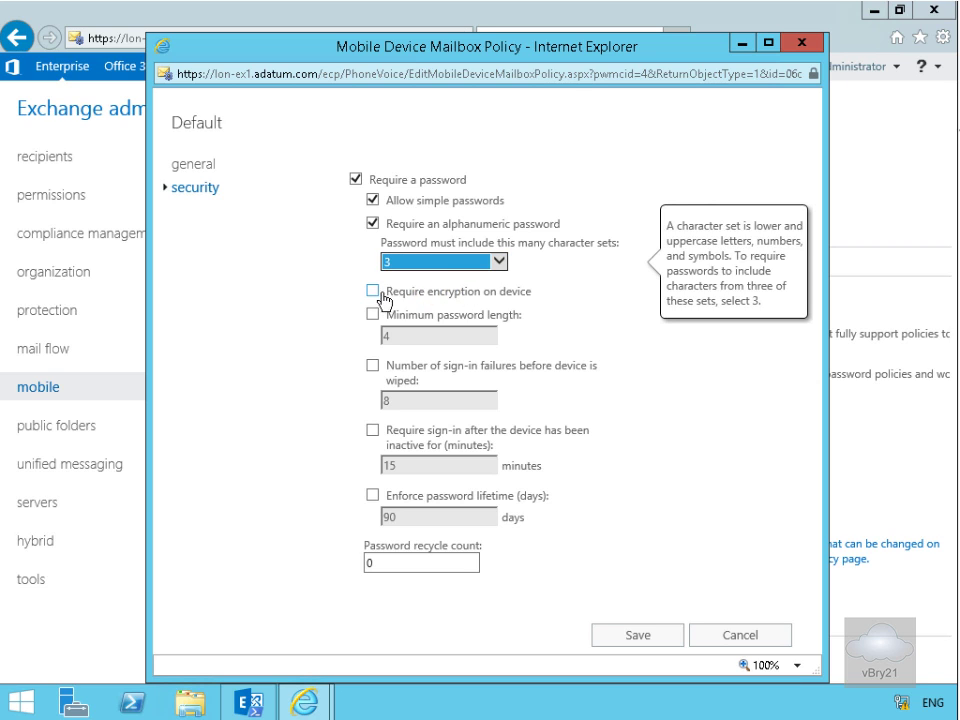
left_click(372, 292)
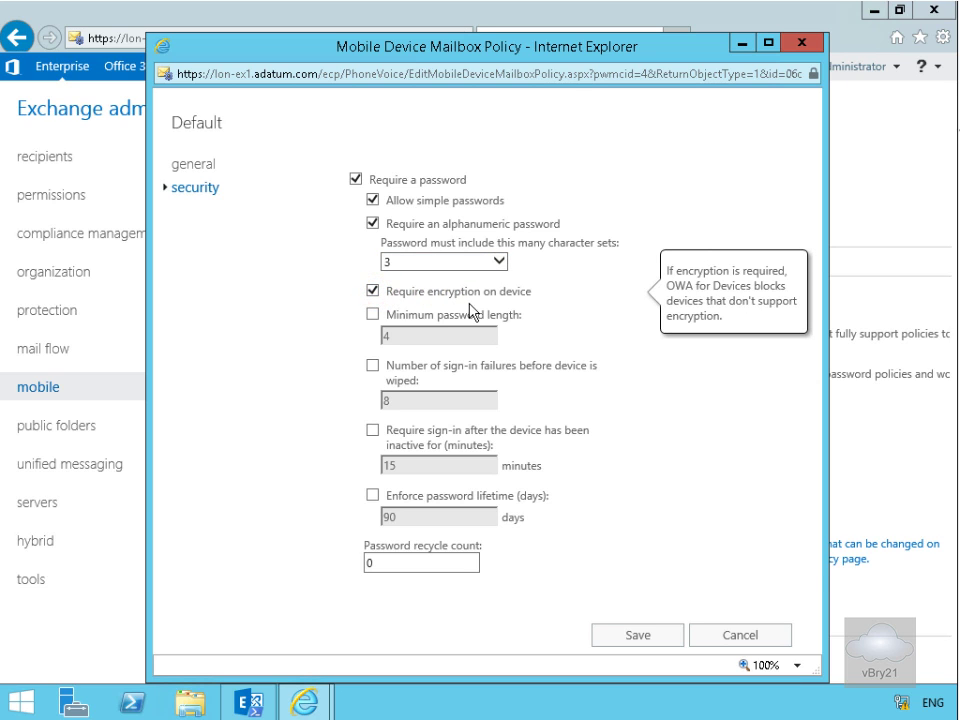
left_click(356, 314)
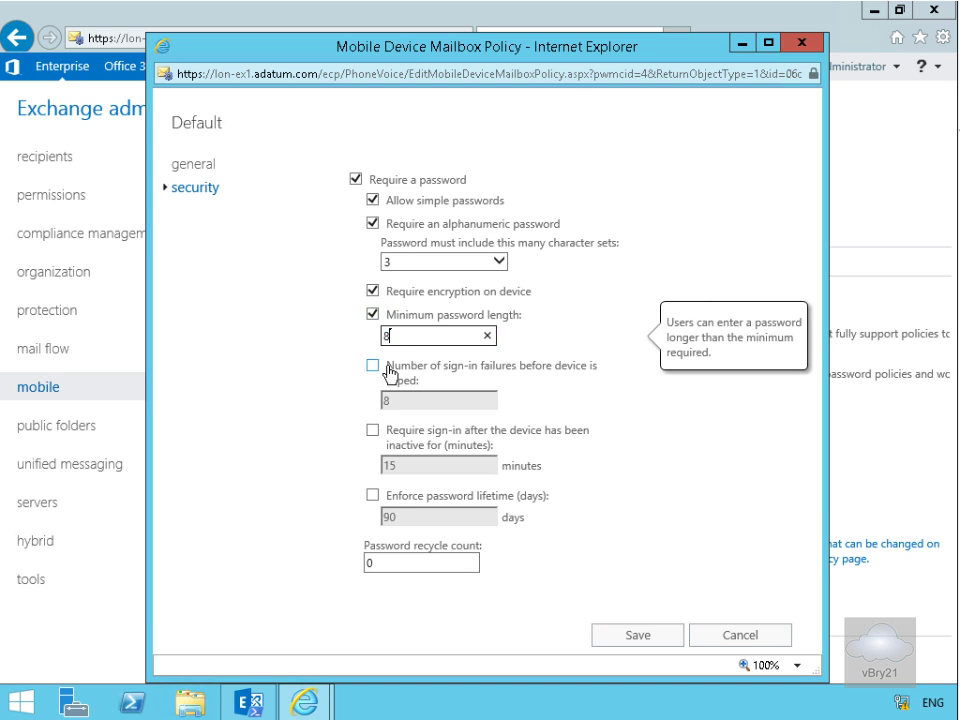
Wipe the device after 5 sign-in failures and require sign-in after 10 minutes of inactivity.
left_click(372, 366)
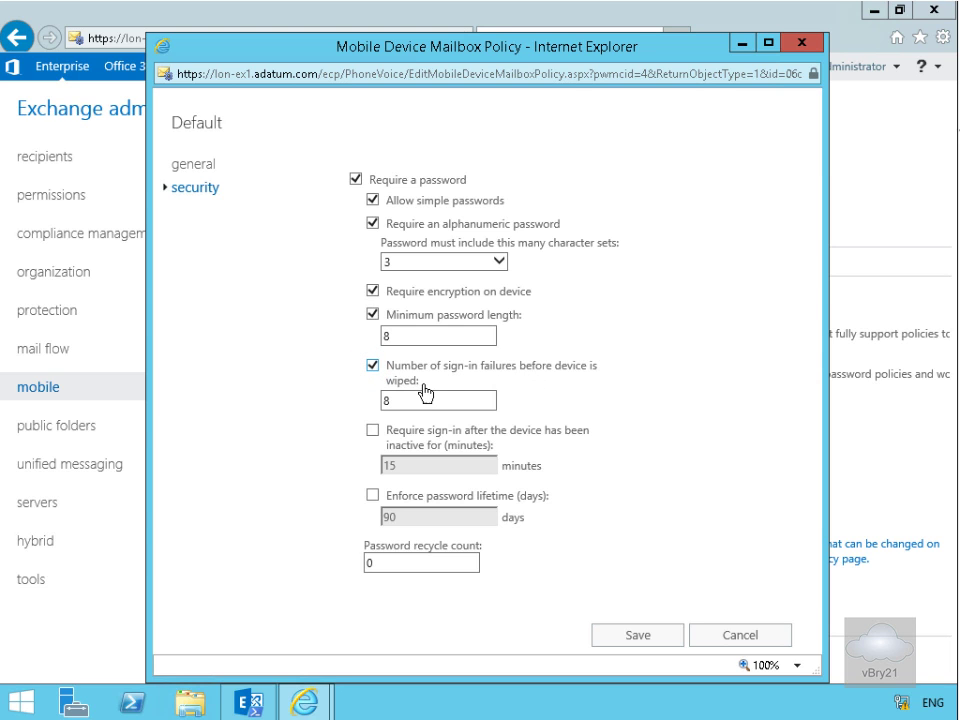
left_click(438, 400)
type("5")
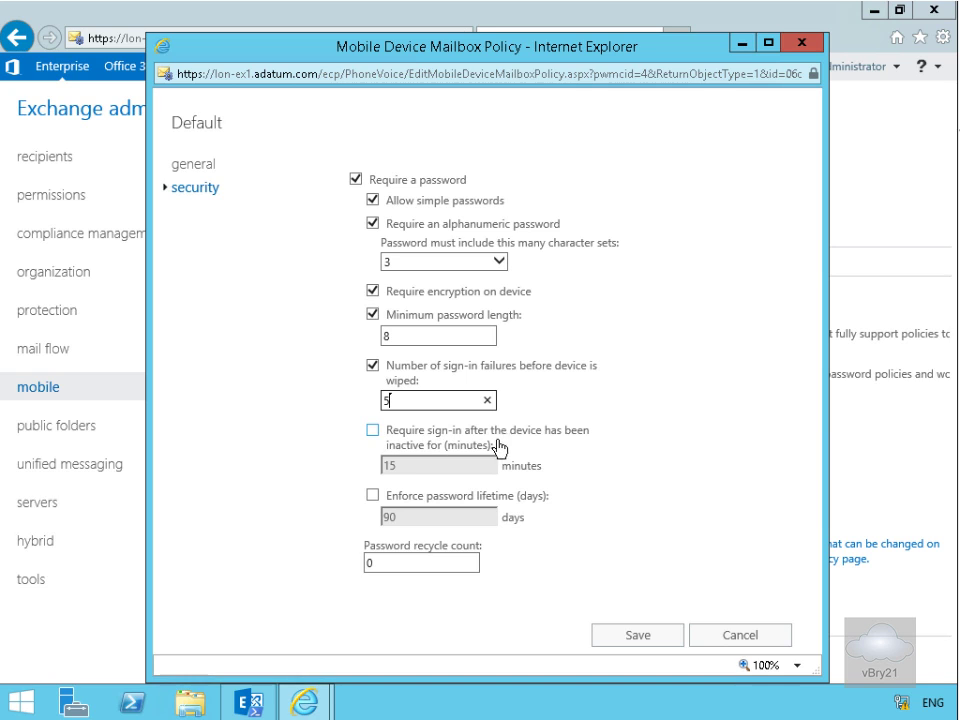
left_click(372, 430)
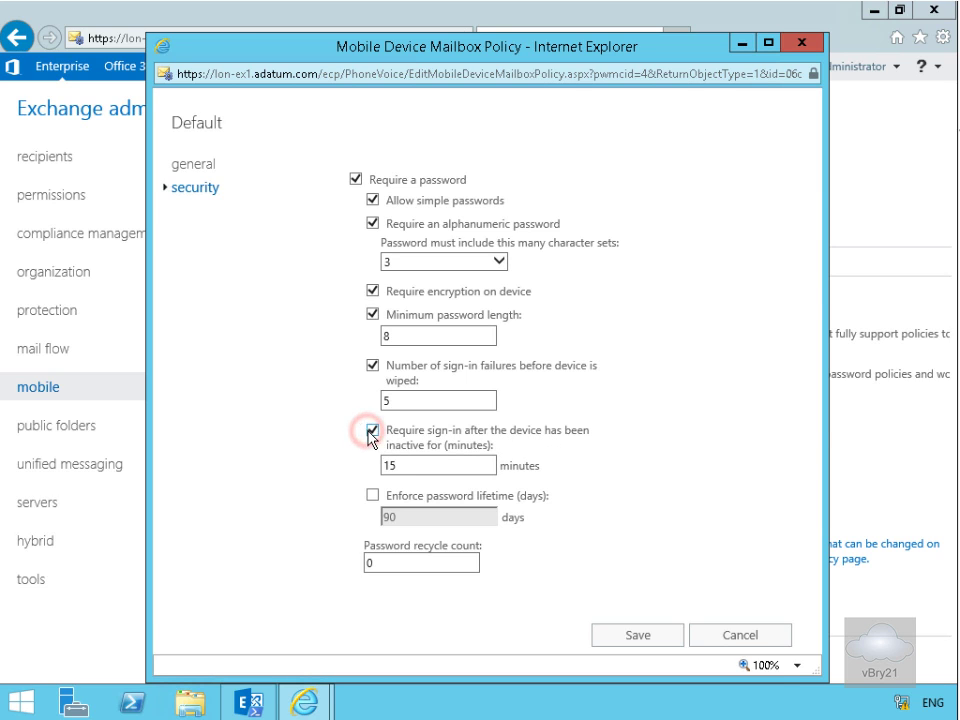
left_click(438, 464)
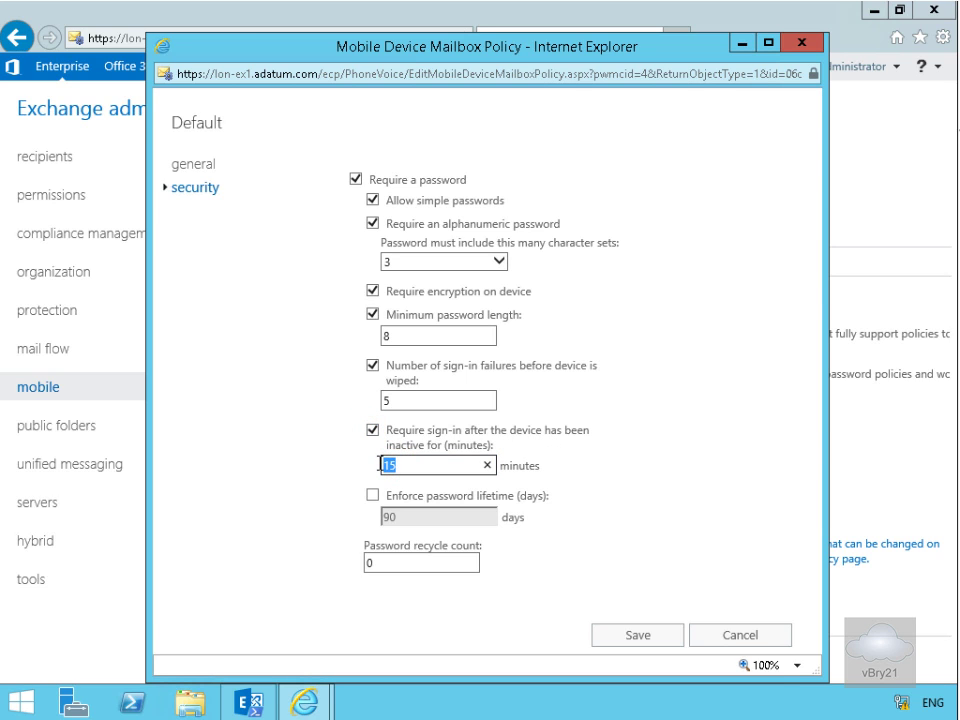
type("10")
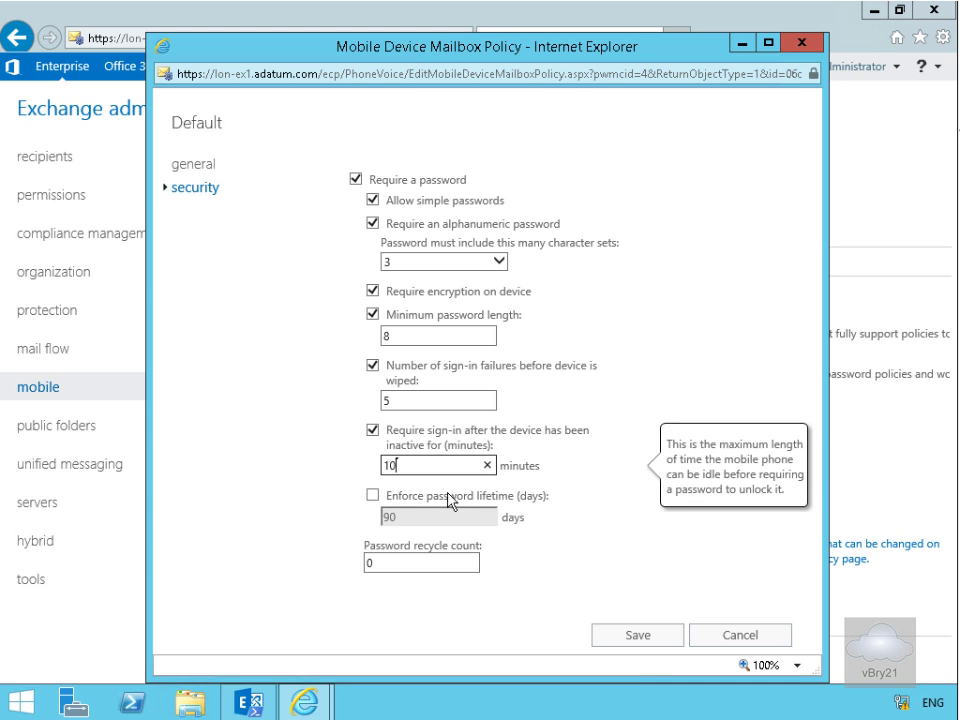
Set a 30-day password lifetime and recycle count 12, then save the Default policy.
left_click(362, 496)
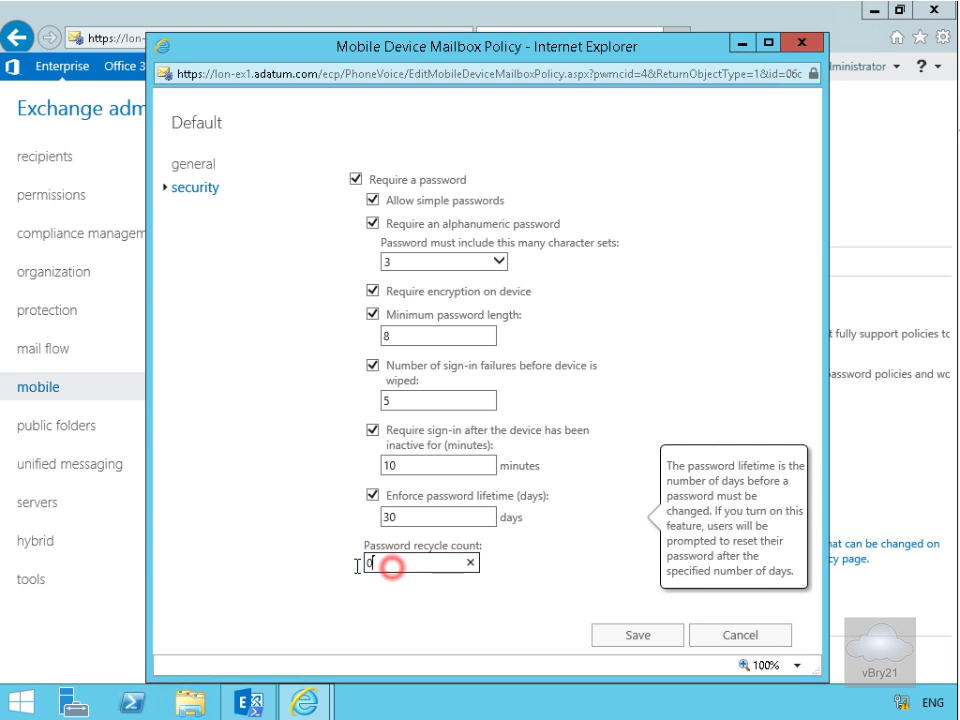
type("12")
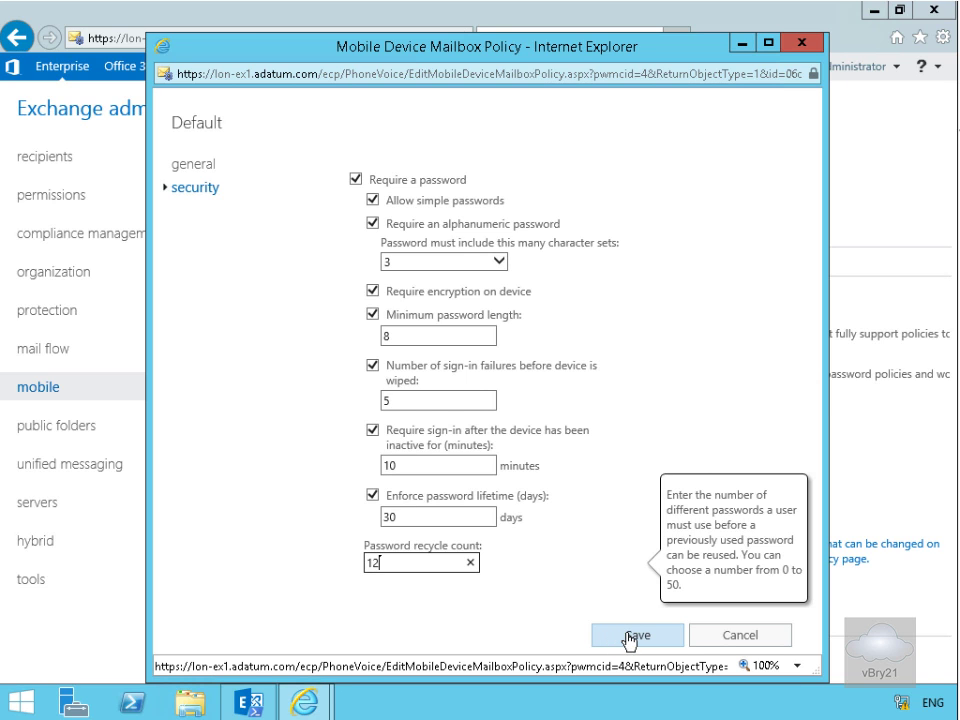
left_click(636, 636)
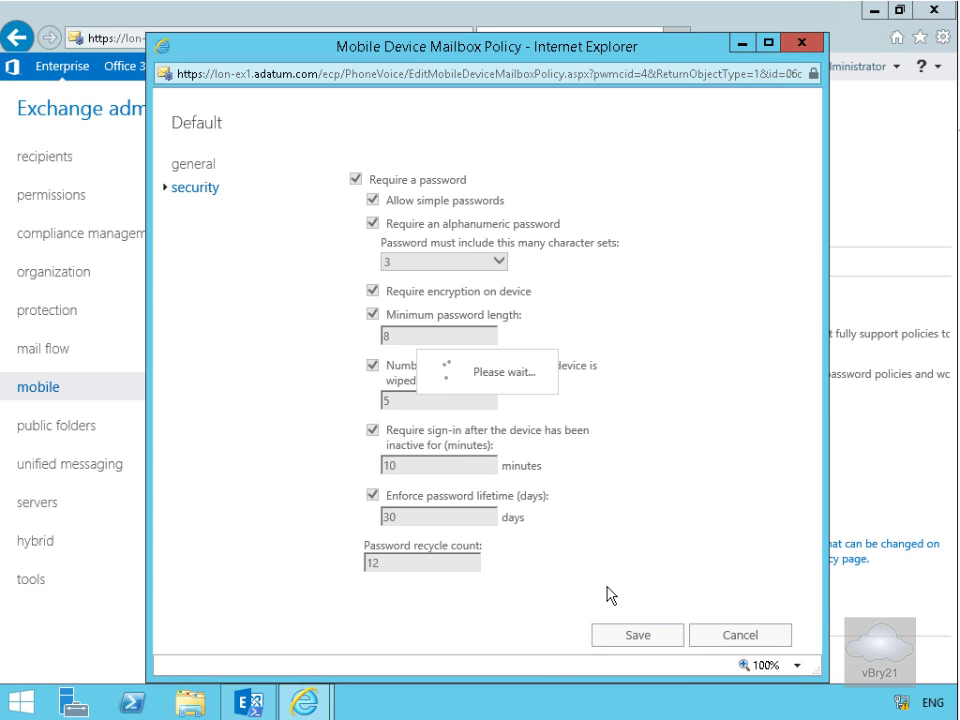
left_click(636, 636)
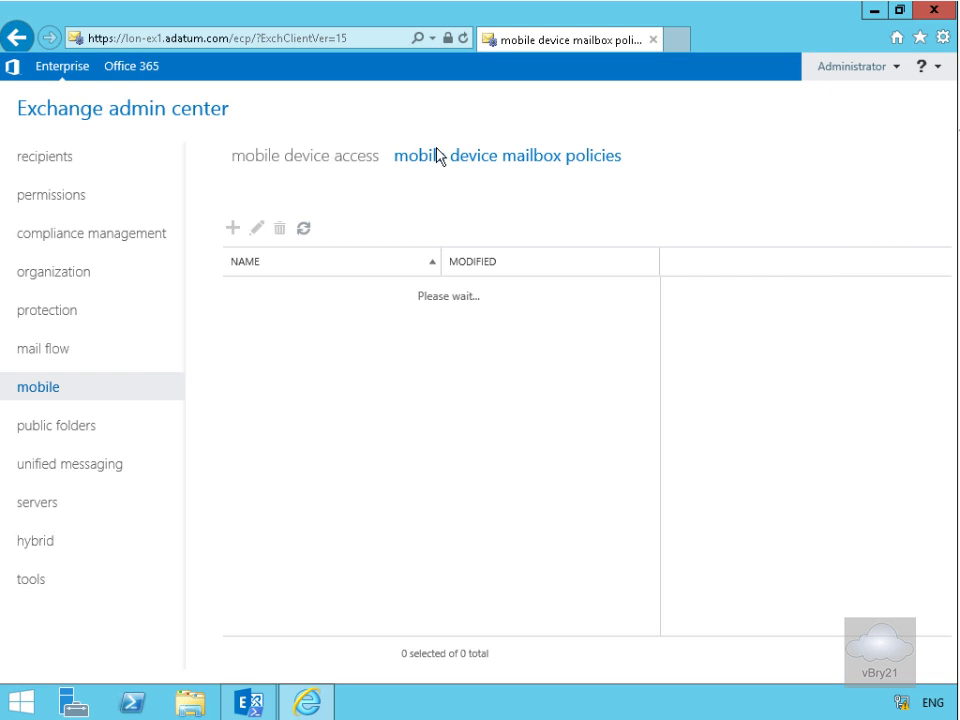